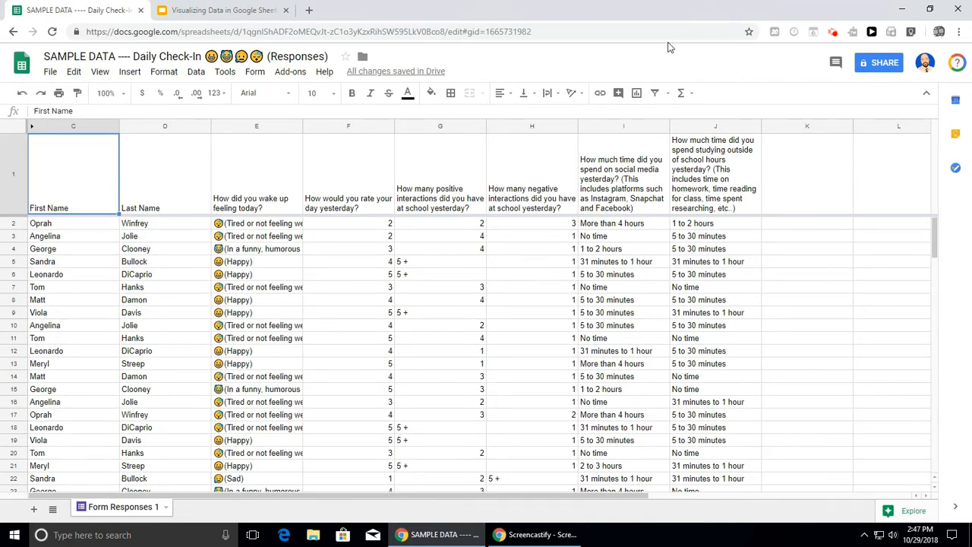
mouse_move(196, 125)
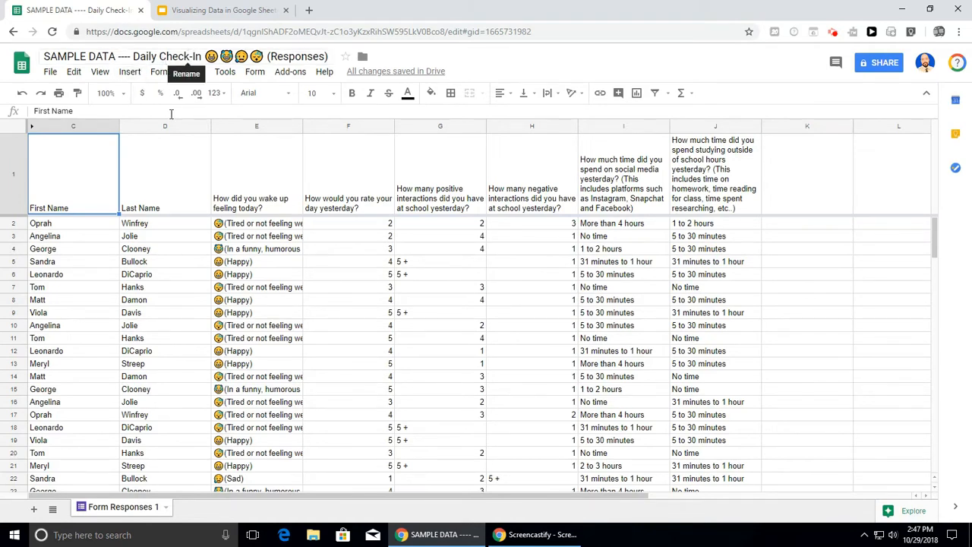
mouse_move(140, 213)
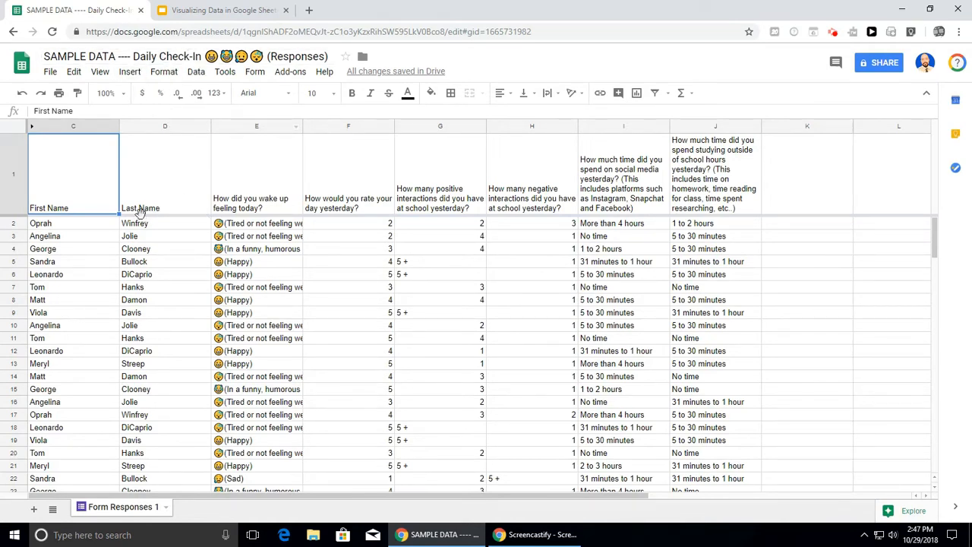
mouse_move(120, 236)
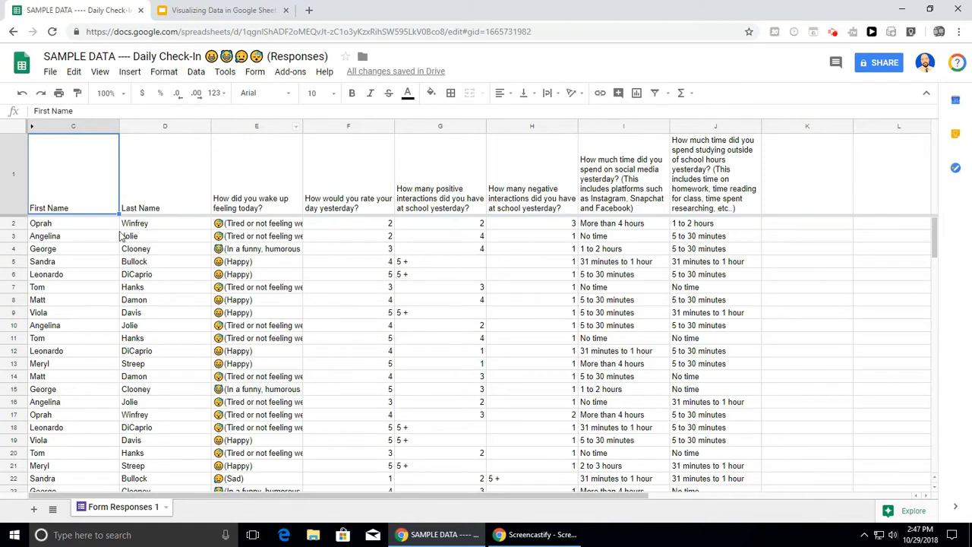
mouse_move(160, 235)
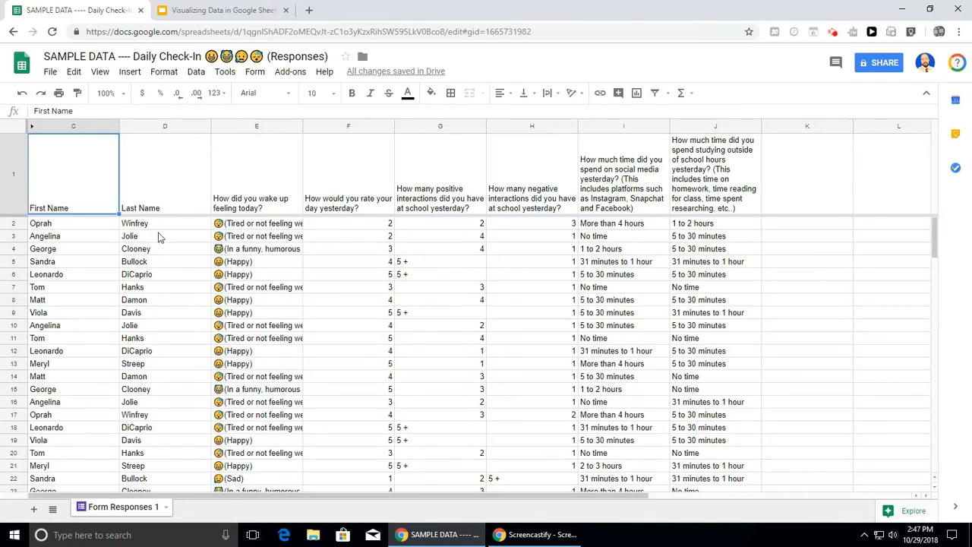
mouse_move(136, 215)
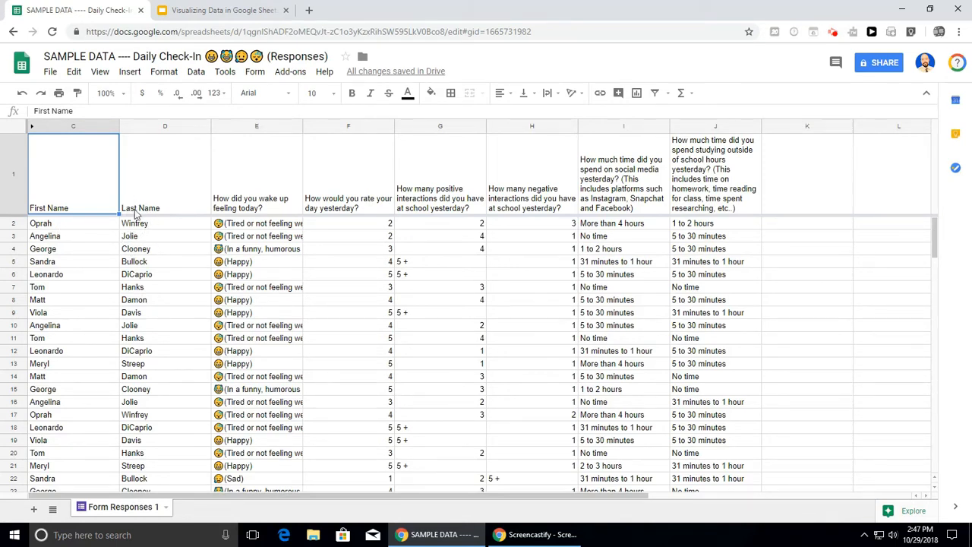
mouse_move(578, 205)
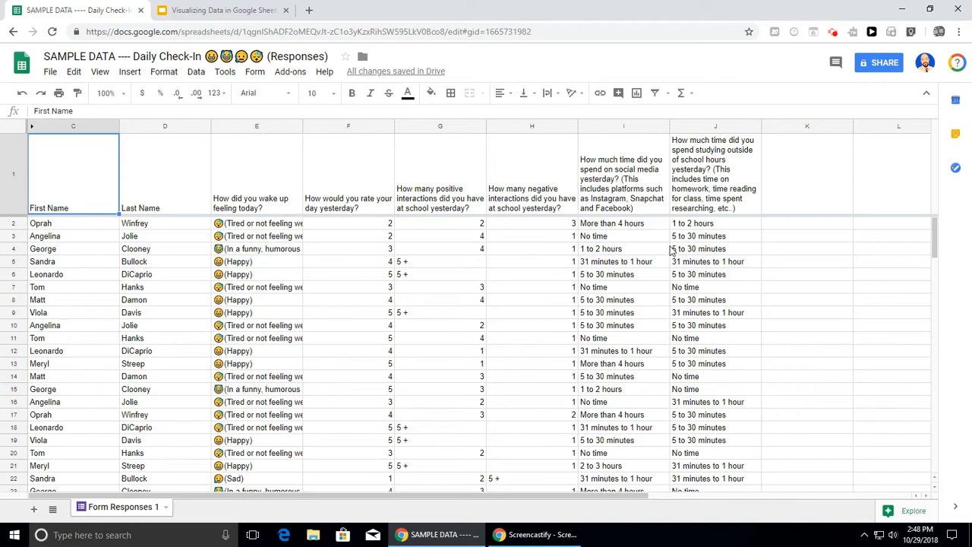
mouse_move(272, 216)
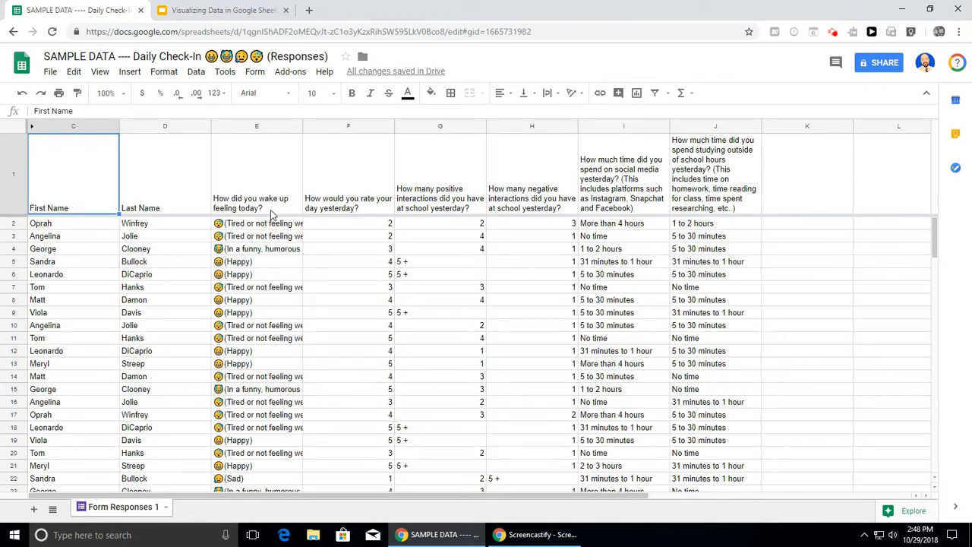
mouse_move(309, 213)
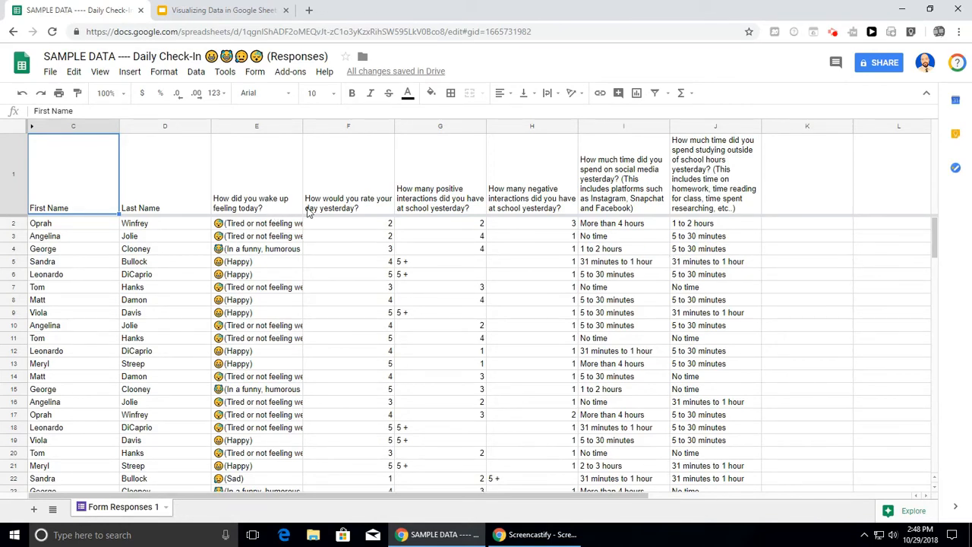
mouse_move(422, 197)
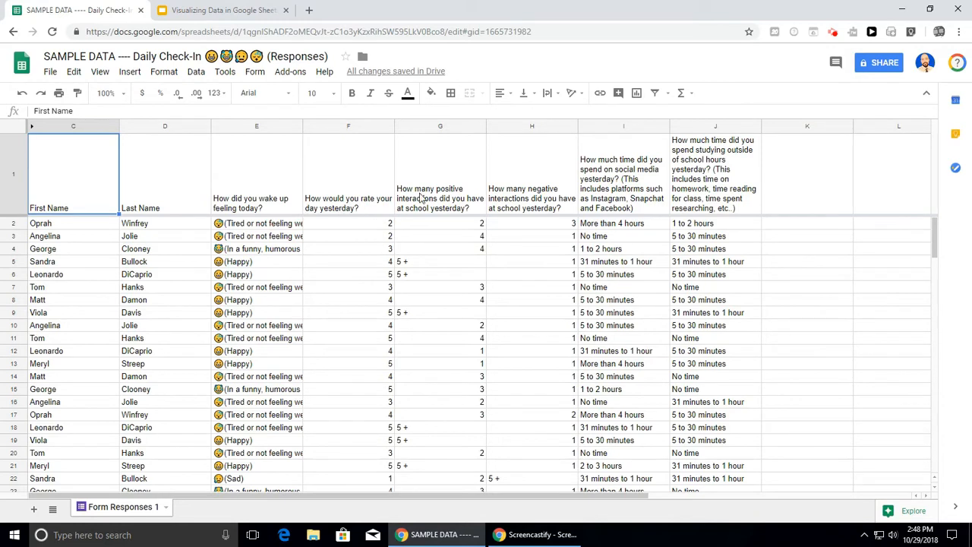
mouse_move(506, 198)
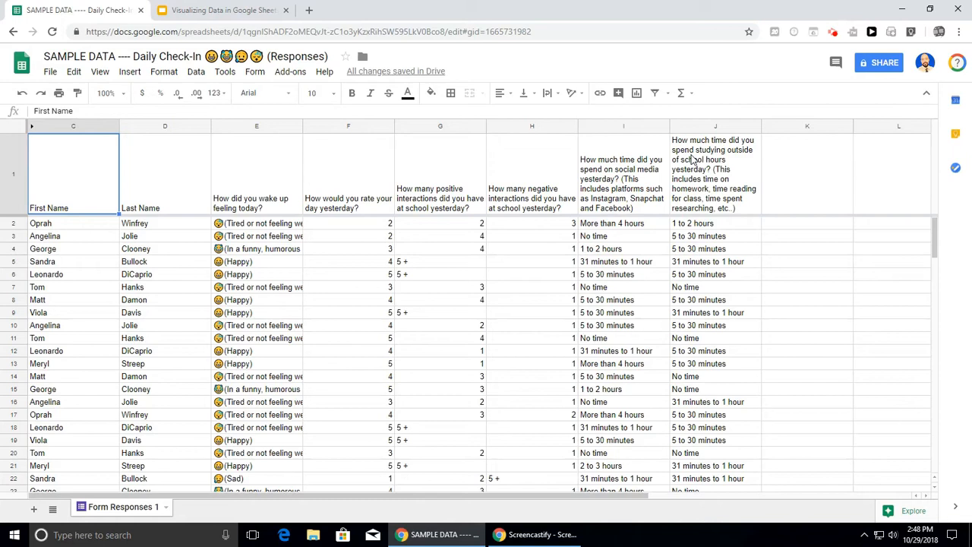
mouse_move(548, 186)
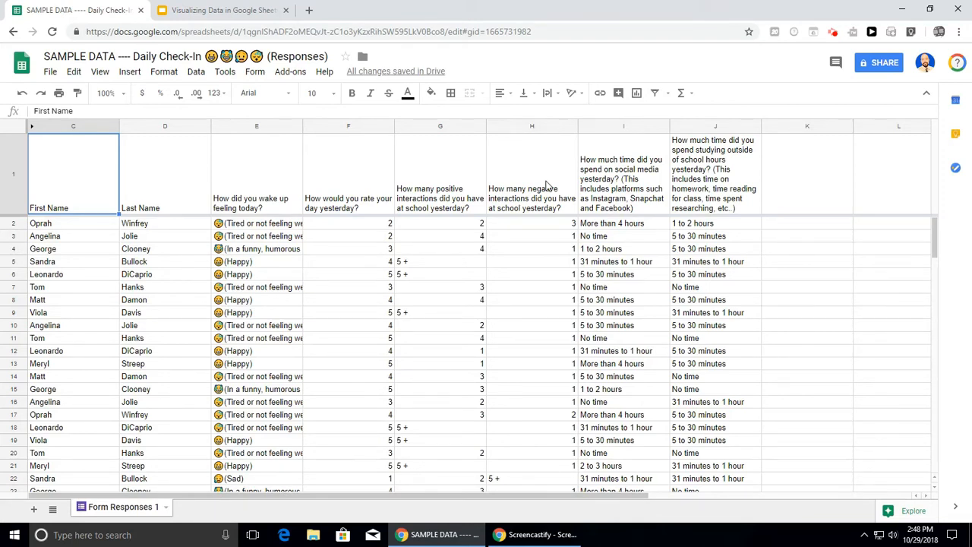
mouse_move(155, 230)
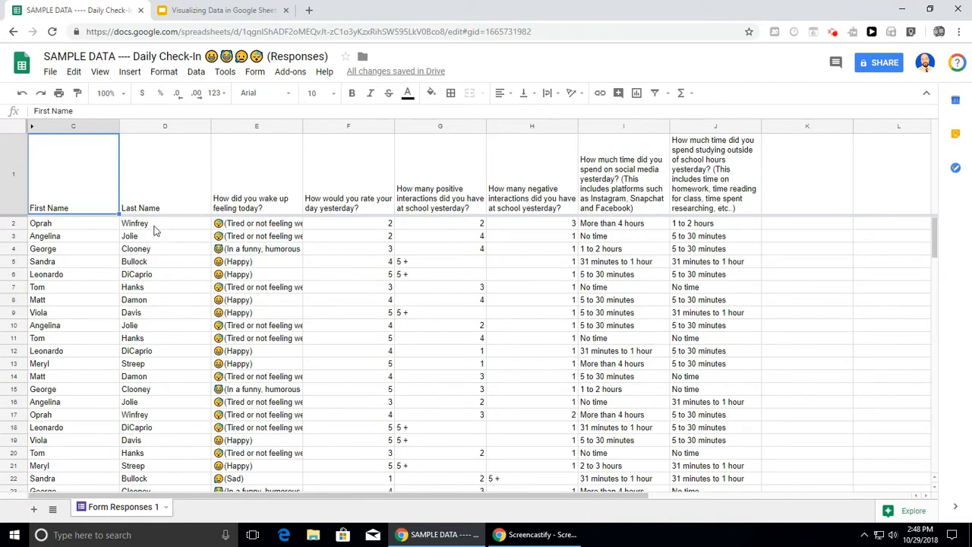
mouse_move(131, 256)
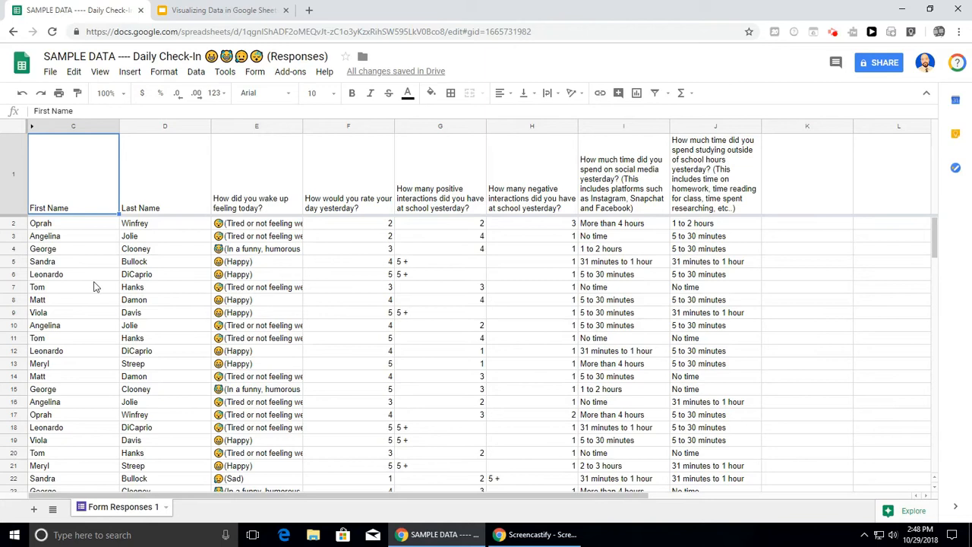
mouse_move(105, 410)
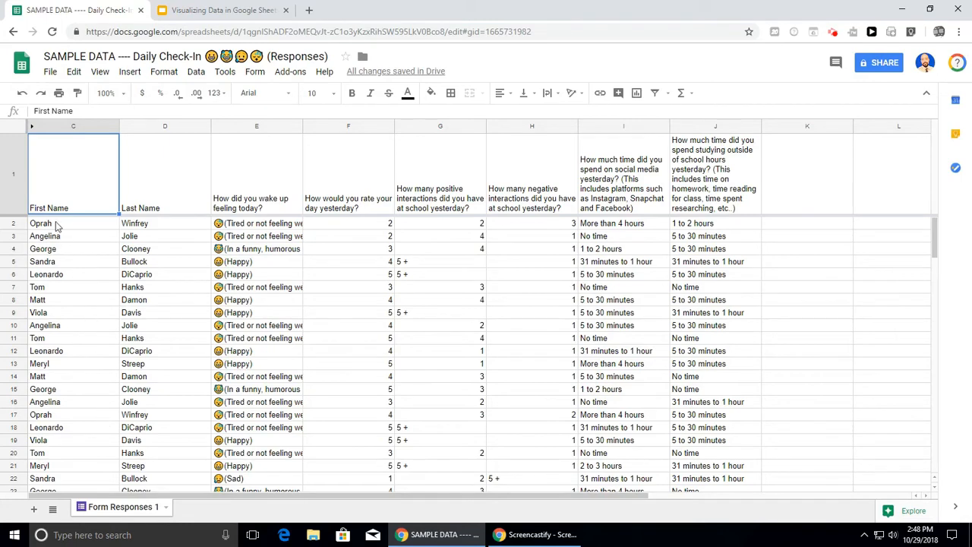
mouse_move(67, 419)
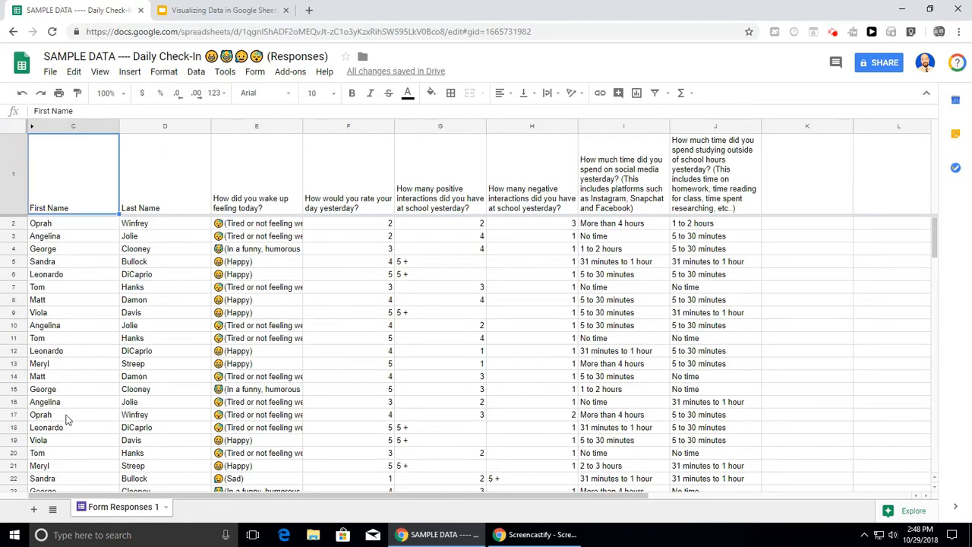
Step: Create Pivot Table 1 from the check-in responses via Data > Pivot table
scroll("down", 3)
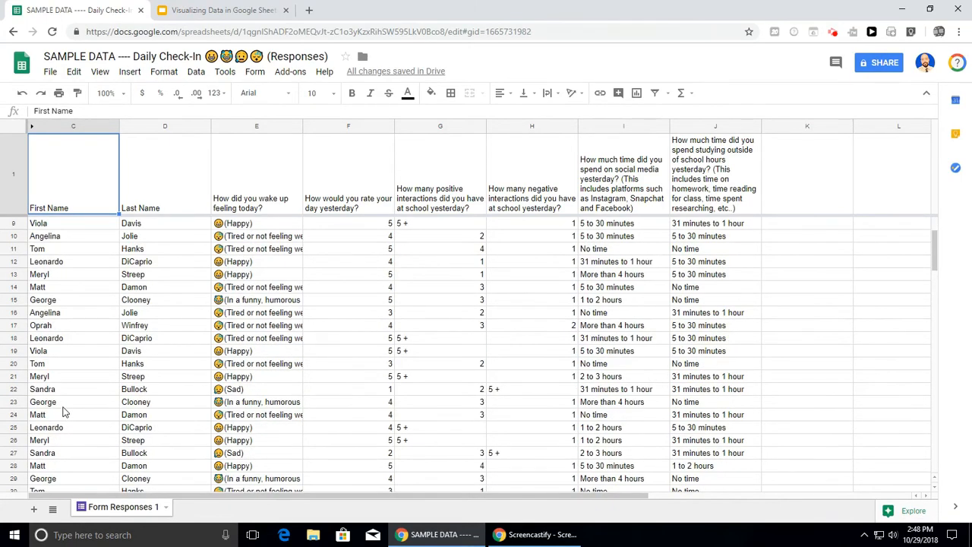
scroll("down", 3)
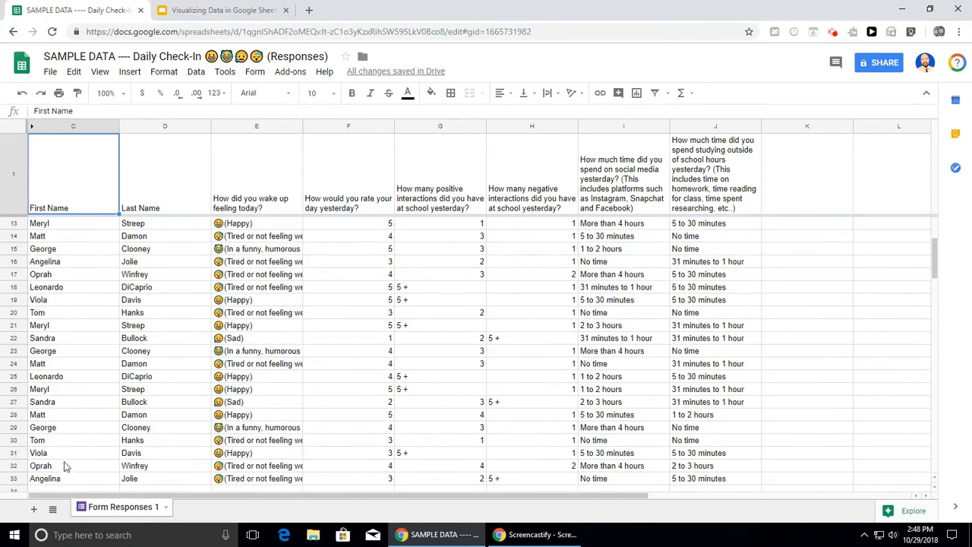
scroll("up", 3)
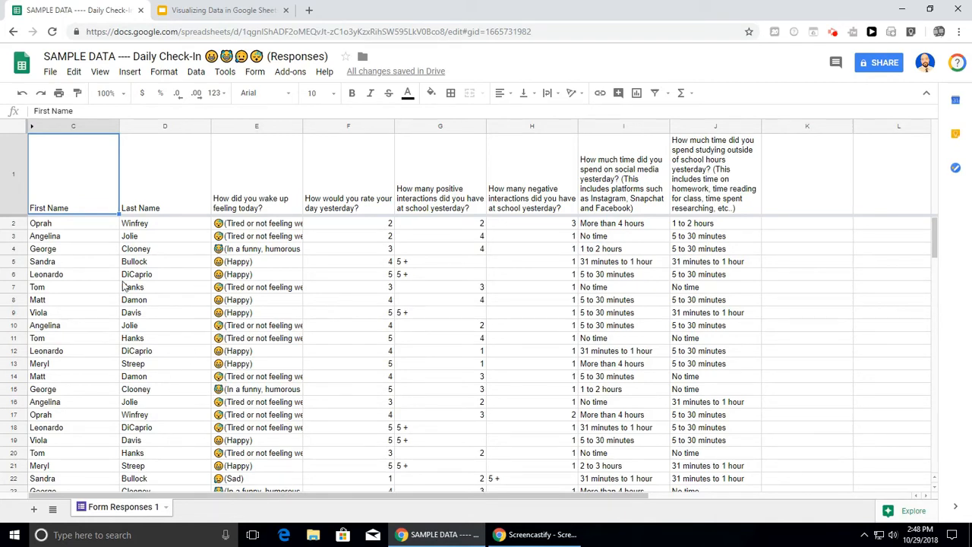
mouse_move(109, 276)
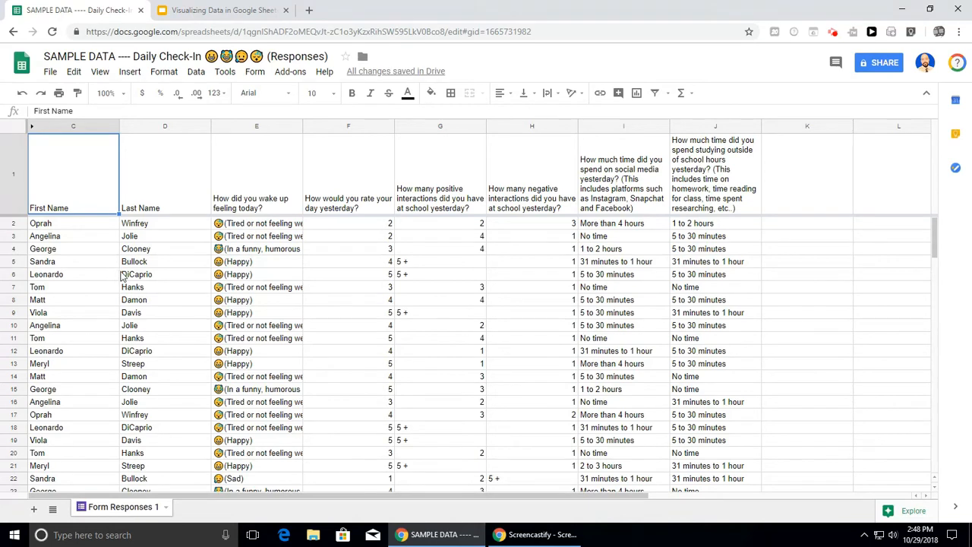
mouse_move(66, 232)
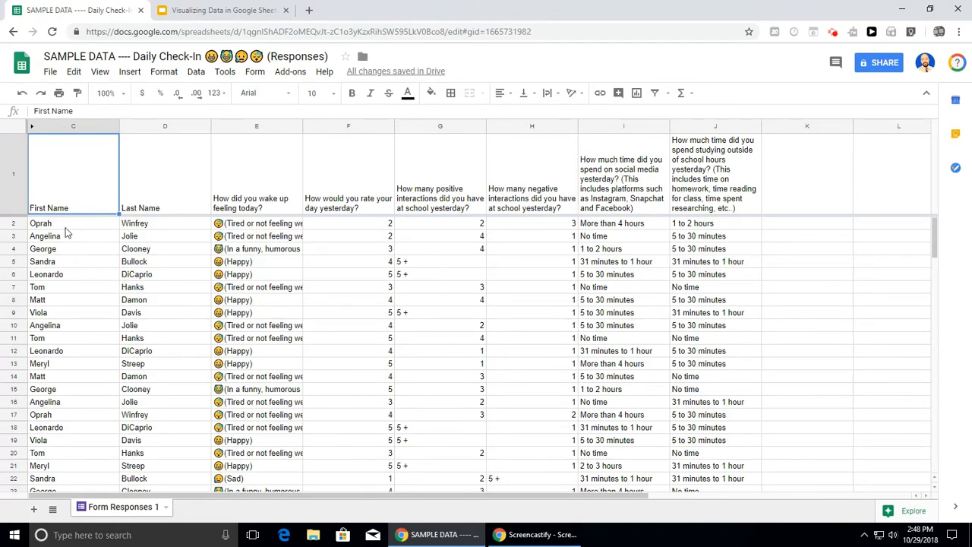
mouse_move(129, 295)
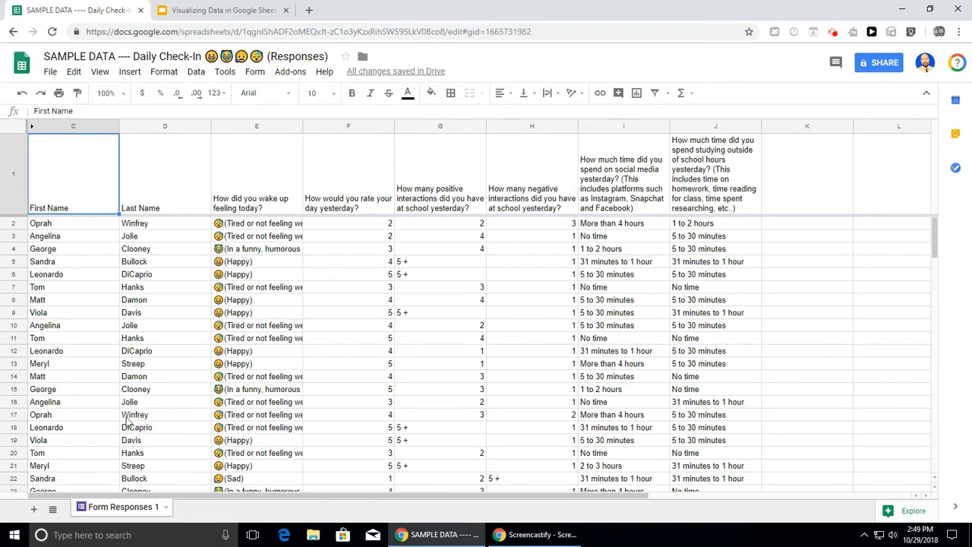
mouse_move(104, 263)
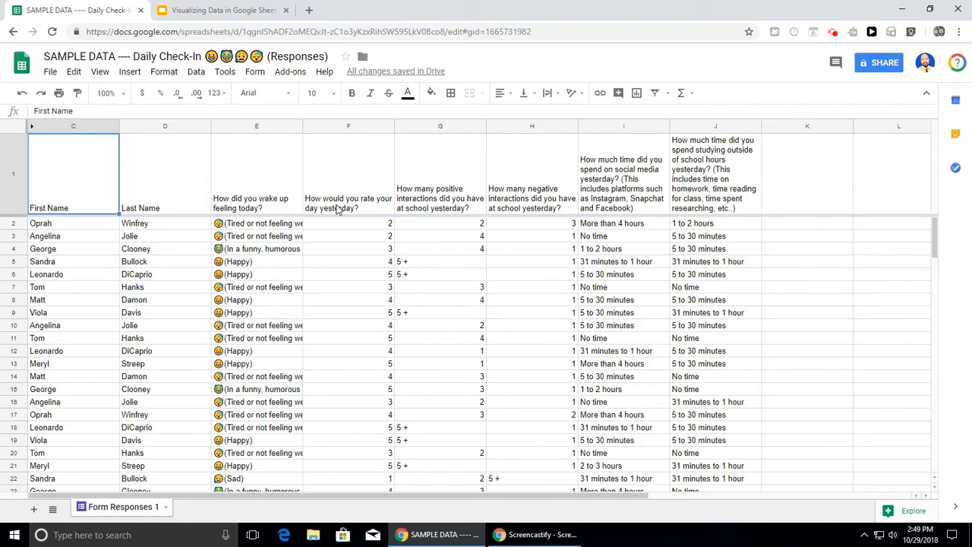
mouse_move(361, 241)
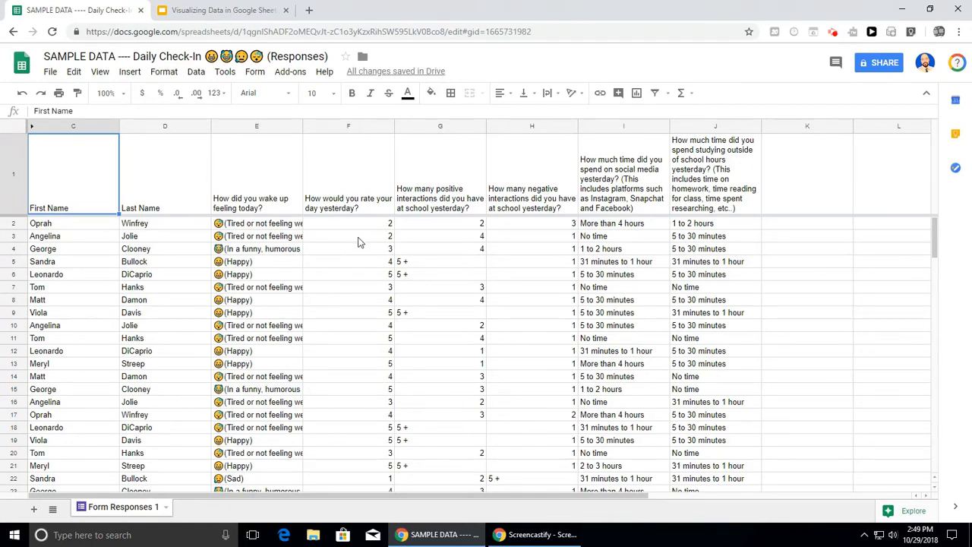
mouse_move(307, 230)
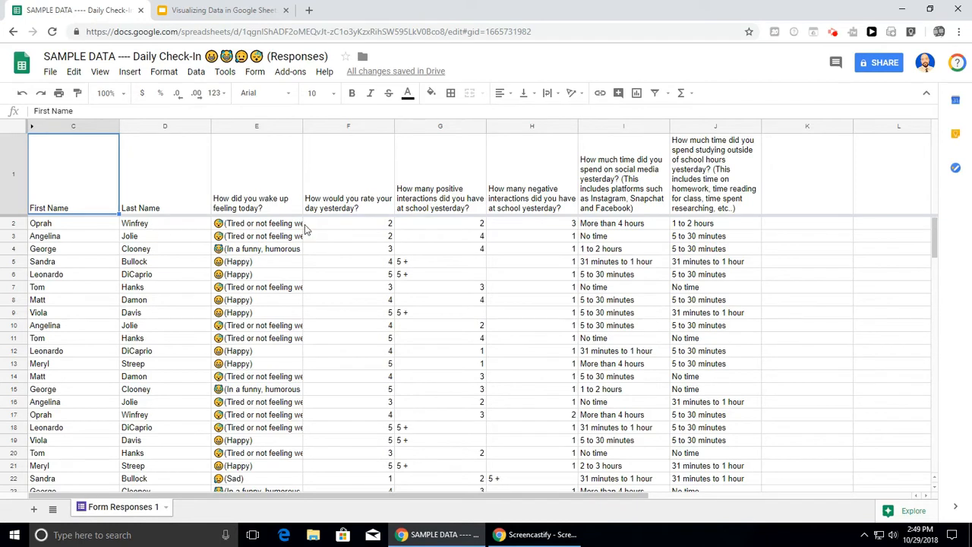
mouse_move(380, 236)
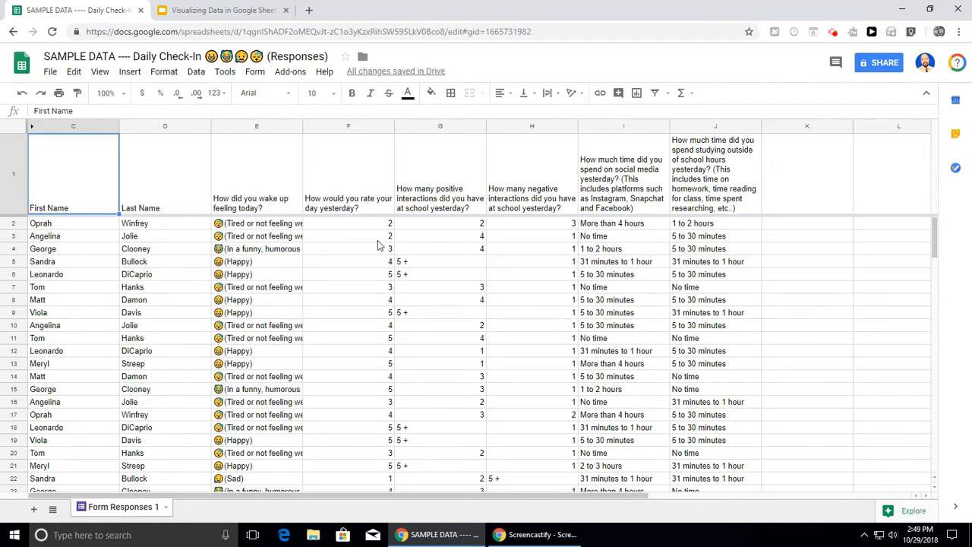
mouse_move(353, 254)
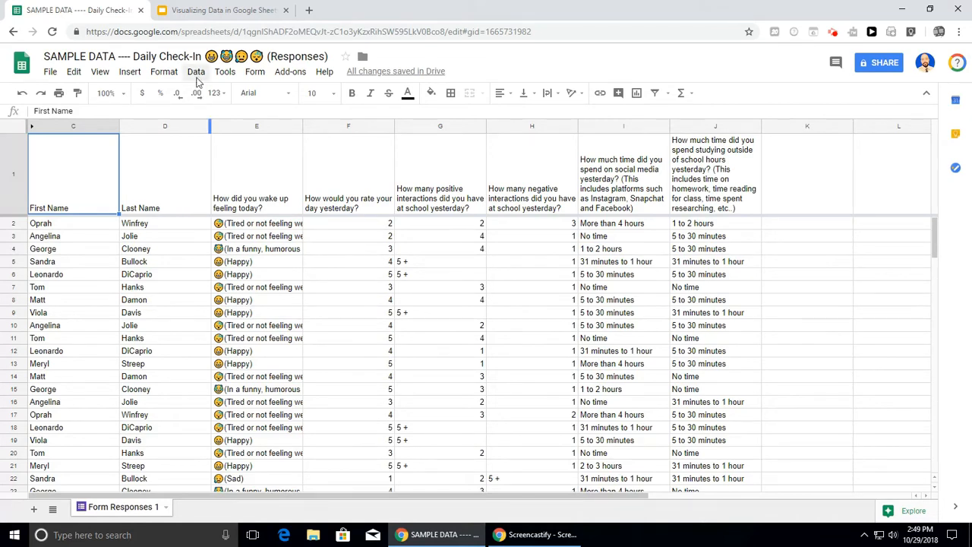
left_click(196, 71)
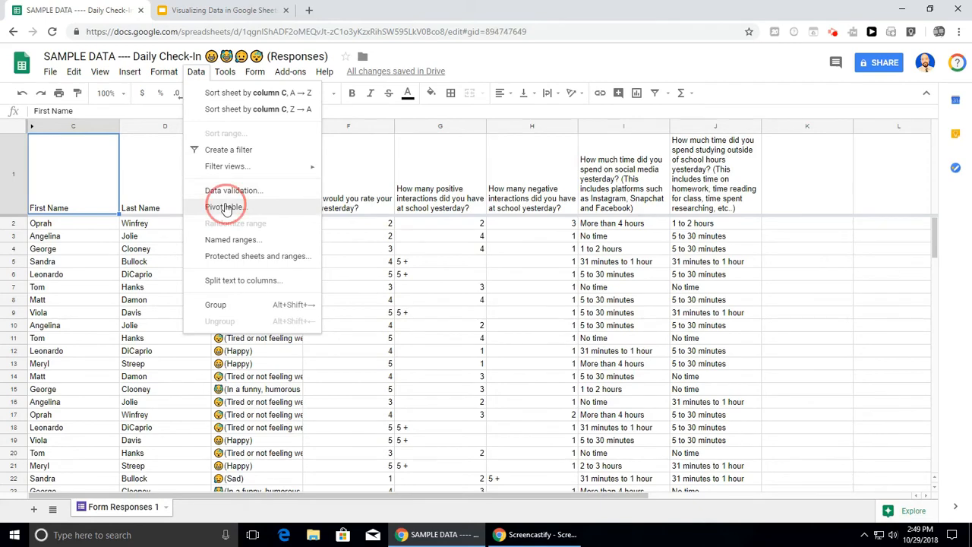
left_click(225, 207)
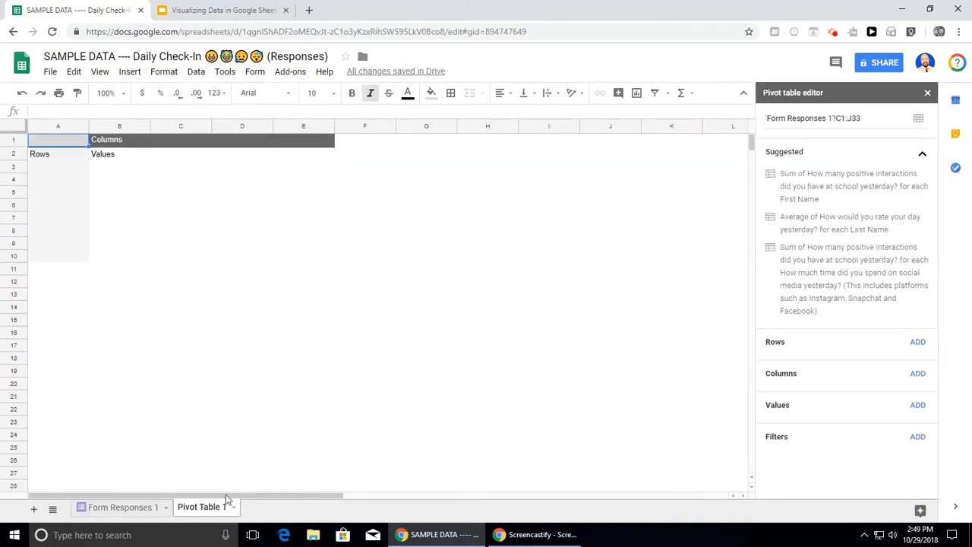
Step: Check the Form Responses 1 sheet, return to Pivot Table 1 and start adding a Rows field
left_click(122, 507)
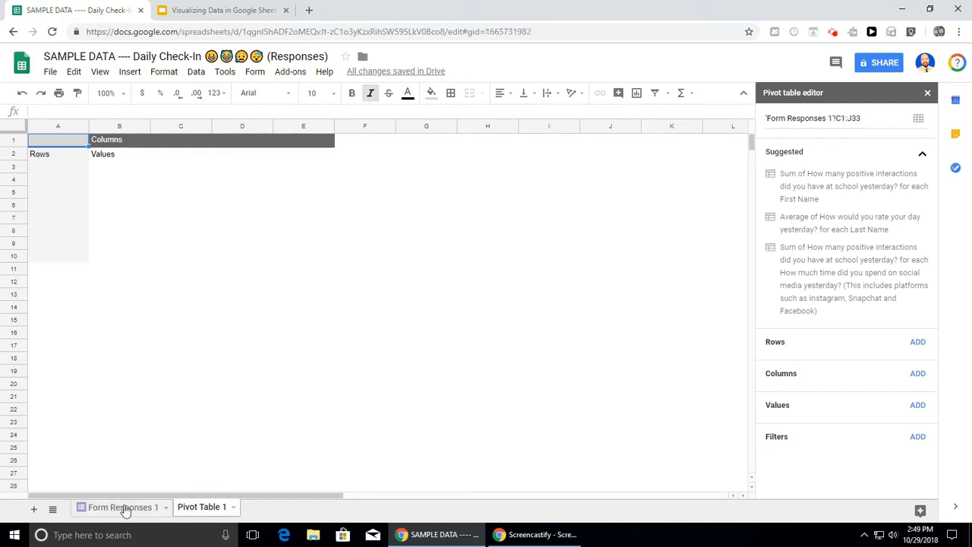
left_click(122, 507)
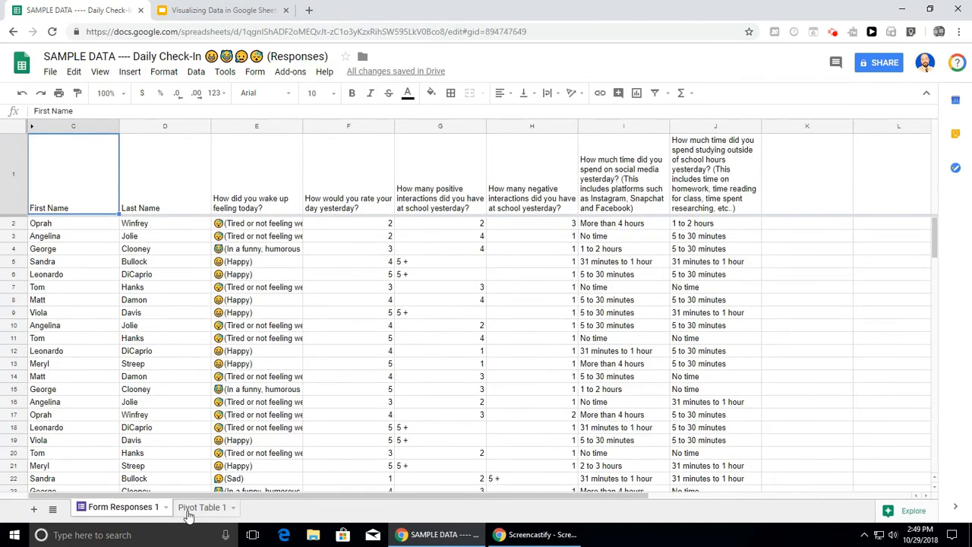
left_click(202, 506)
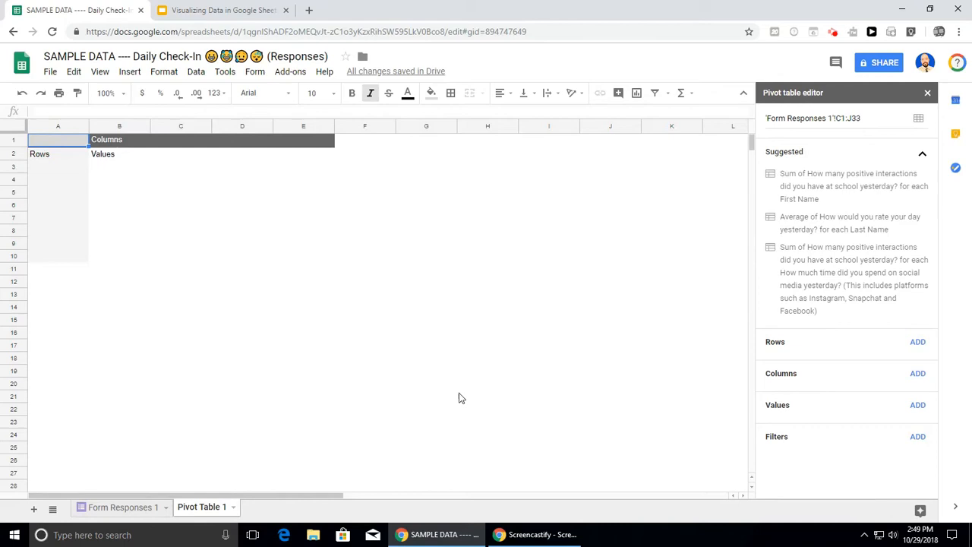
mouse_move(759, 112)
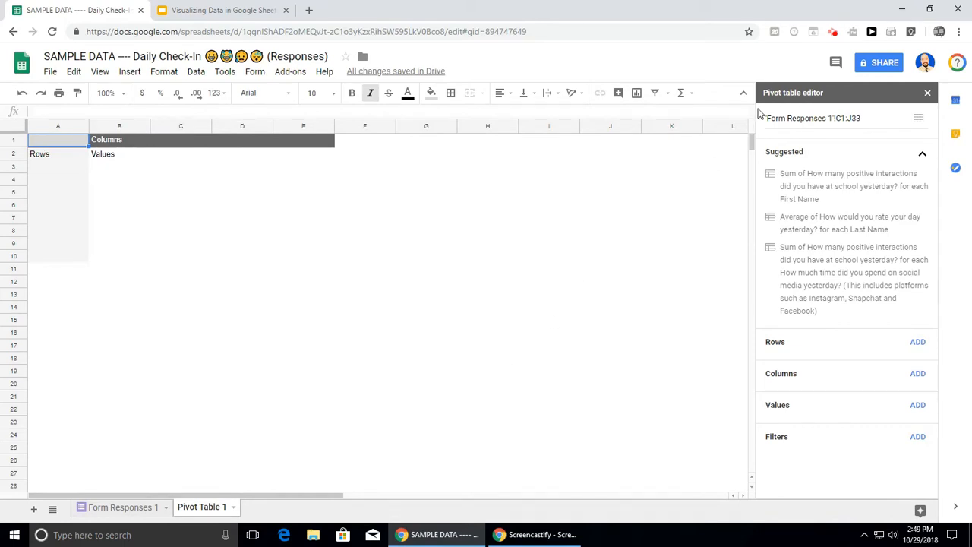
mouse_move(570, 343)
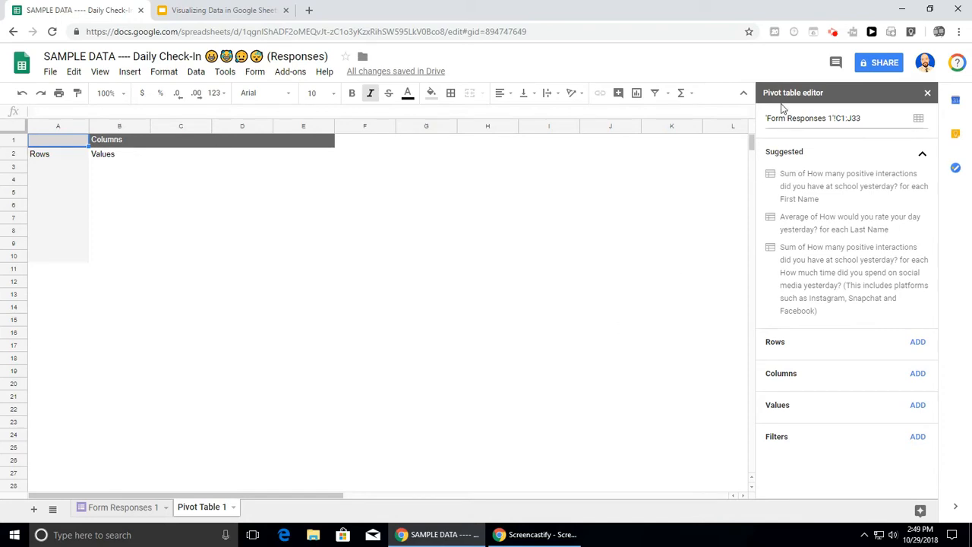
mouse_move(66, 180)
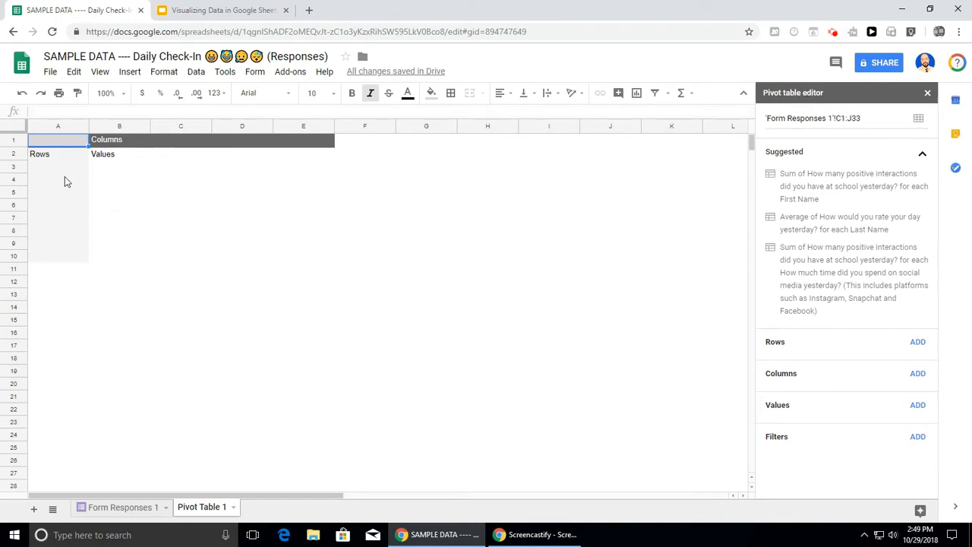
mouse_move(508, 387)
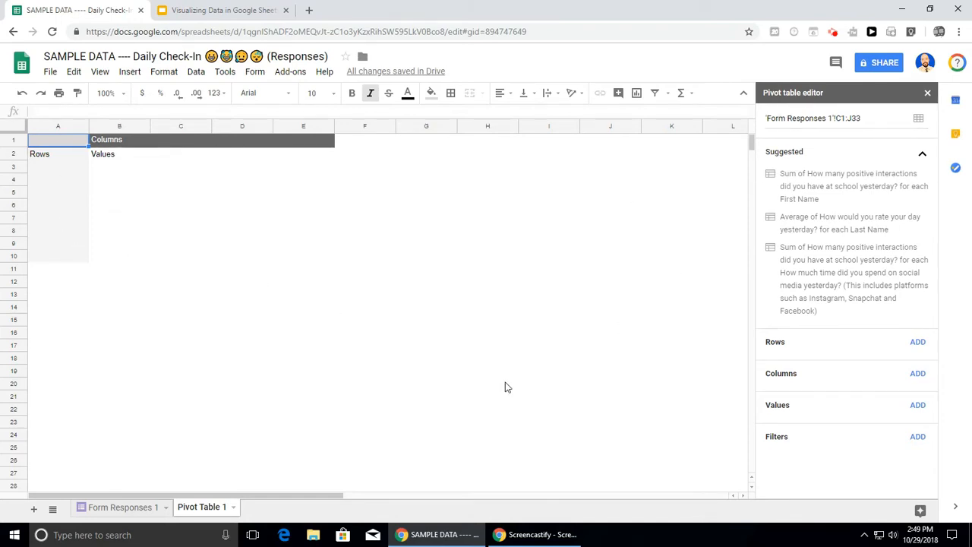
mouse_move(512, 435)
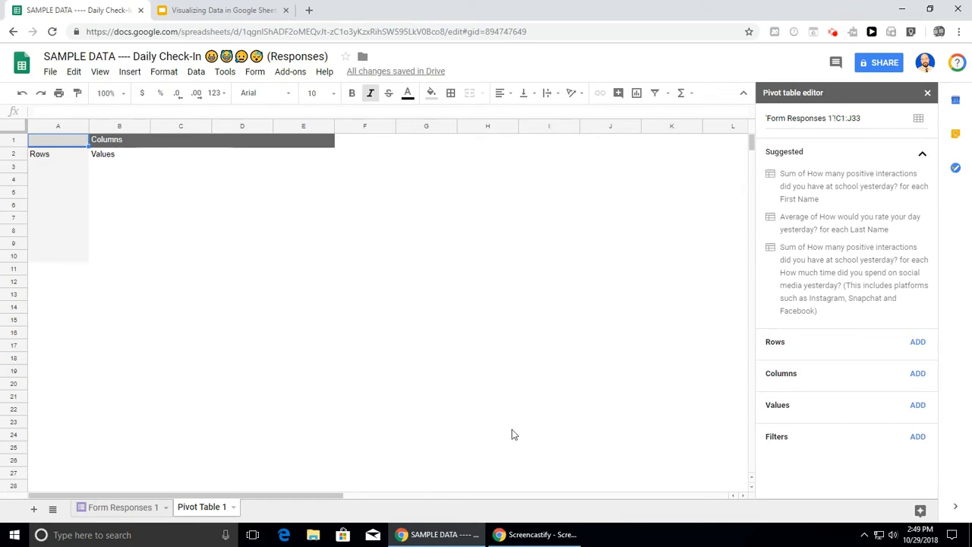
mouse_move(85, 238)
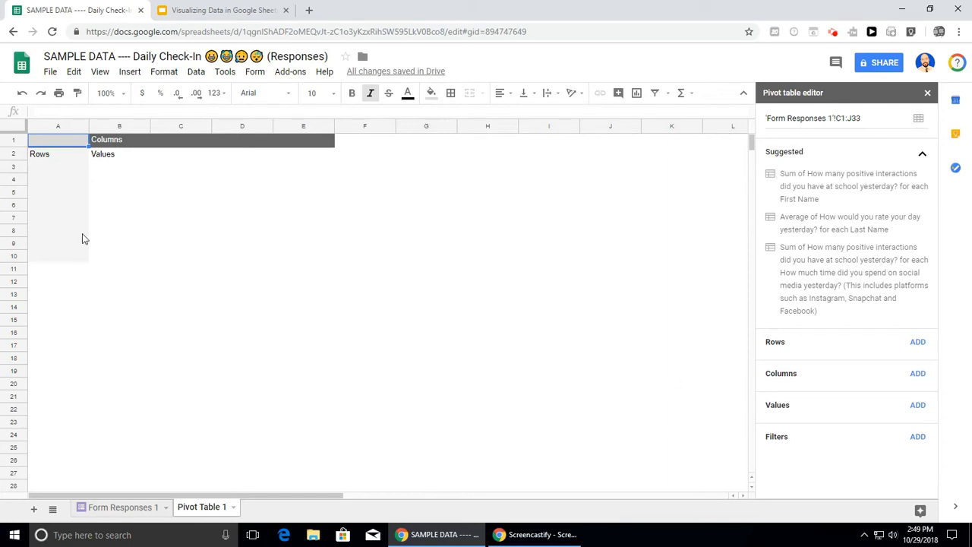
mouse_move(25, 271)
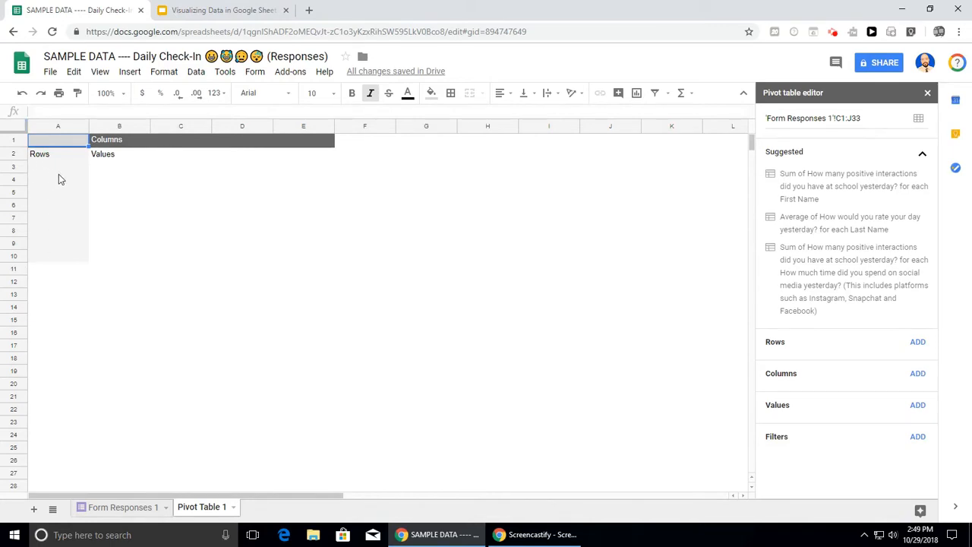
mouse_move(36, 182)
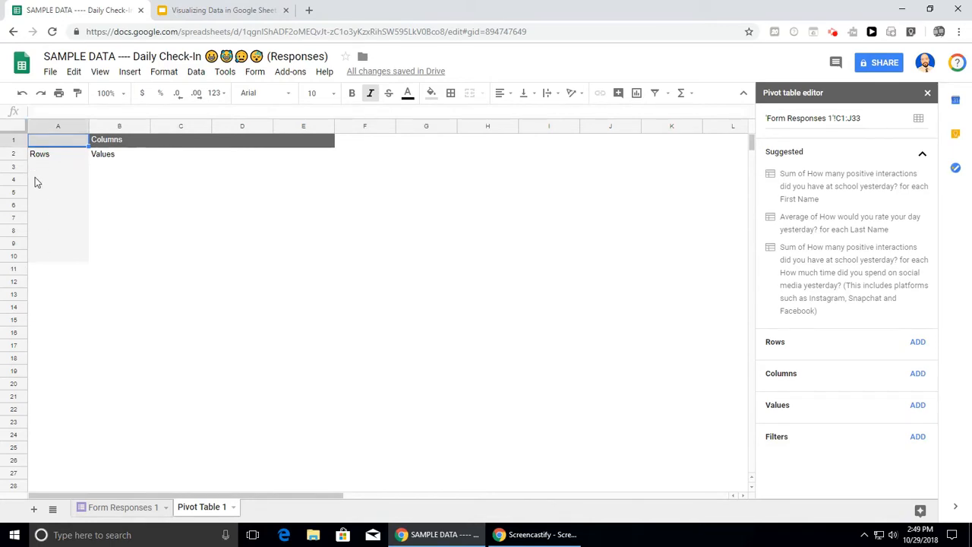
mouse_move(43, 221)
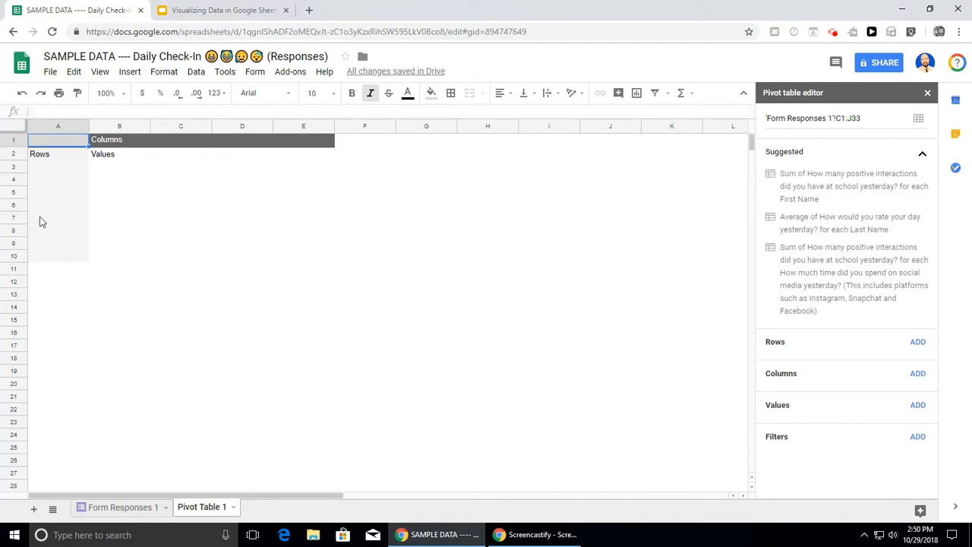
mouse_move(56, 265)
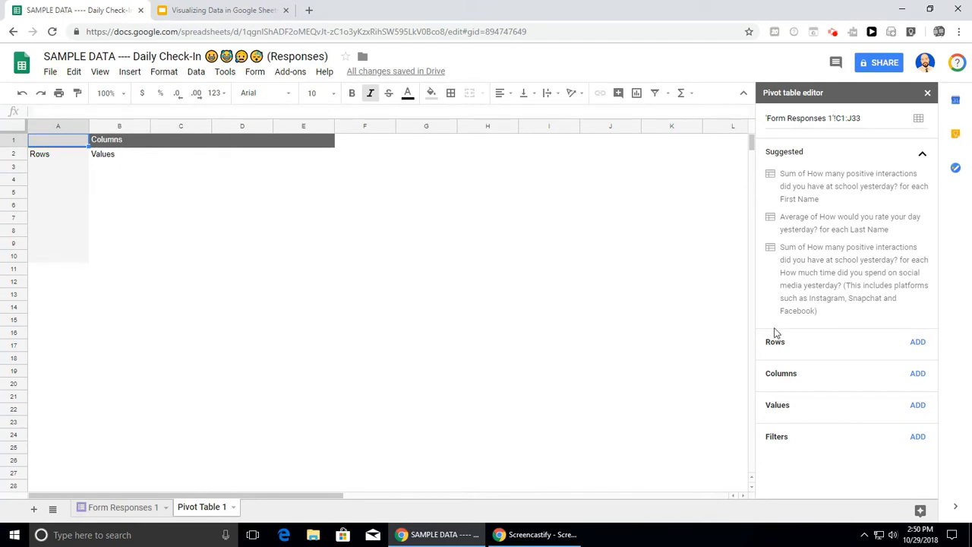
left_click(917, 341)
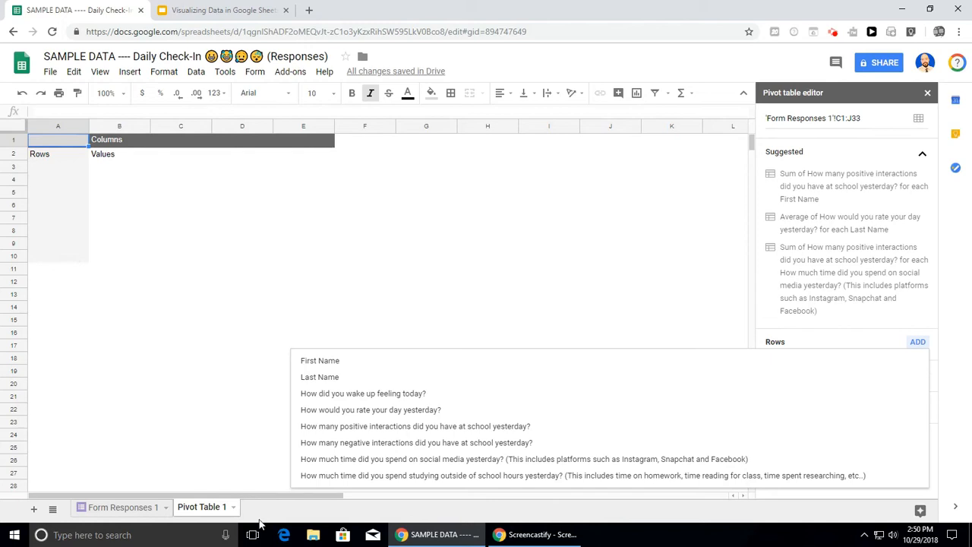
left_click(122, 506)
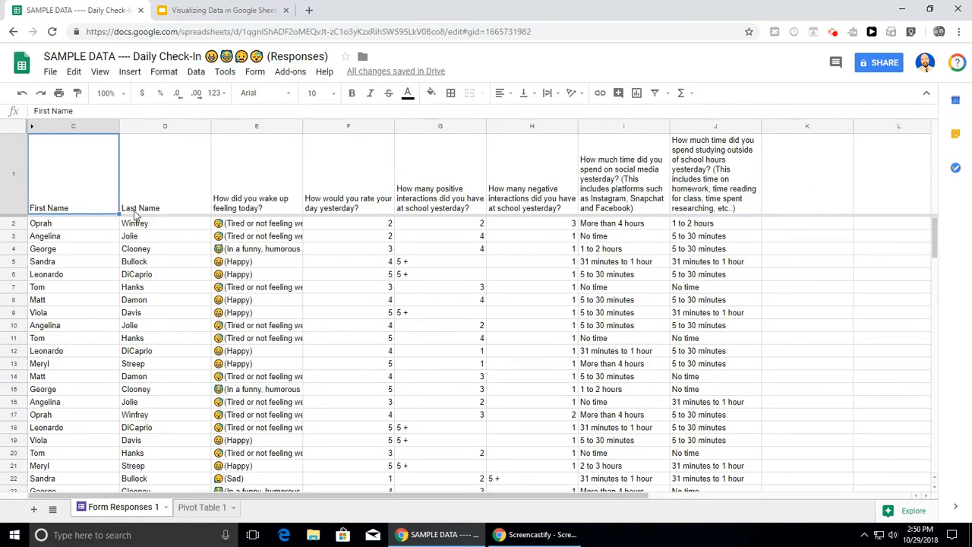
mouse_move(234, 211)
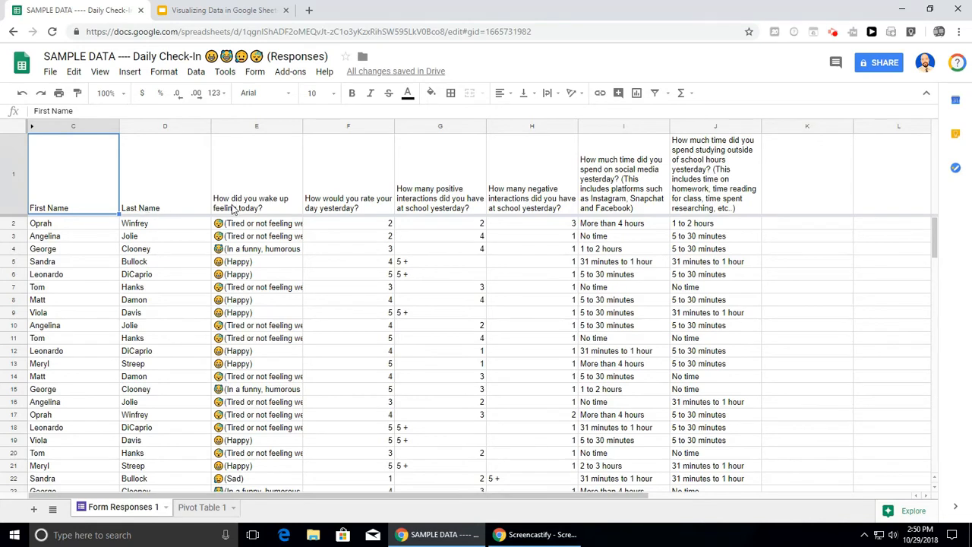
mouse_move(446, 207)
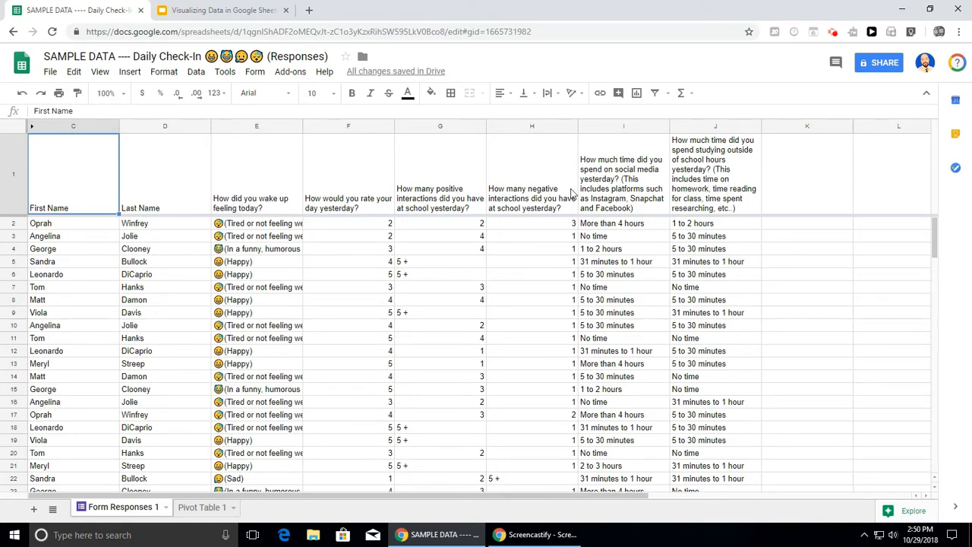
left_click(201, 506)
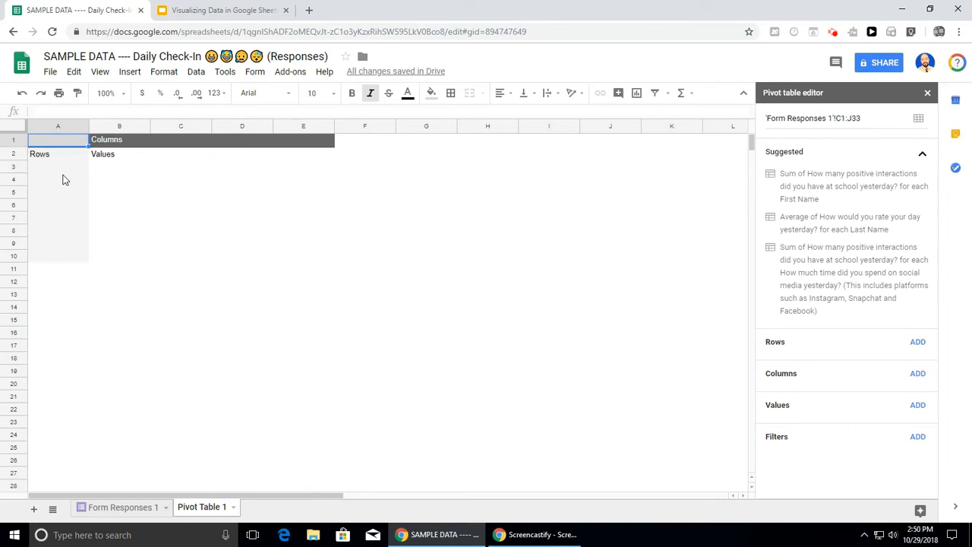
mouse_move(915, 348)
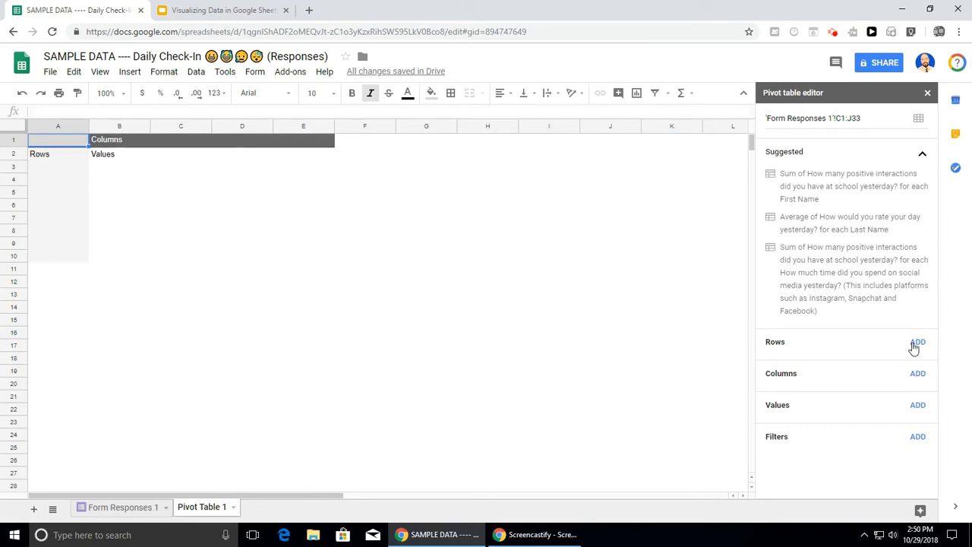
left_click(918, 341)
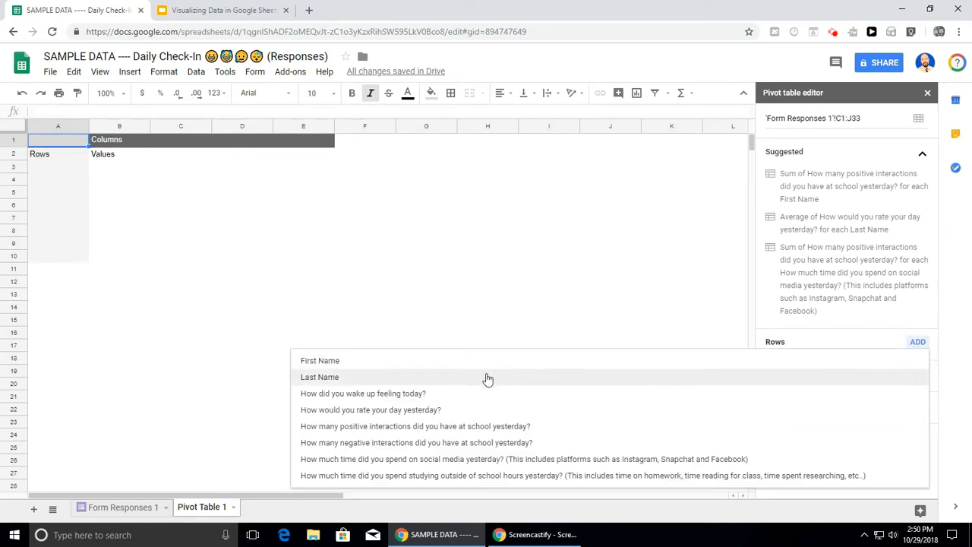
left_click(320, 377)
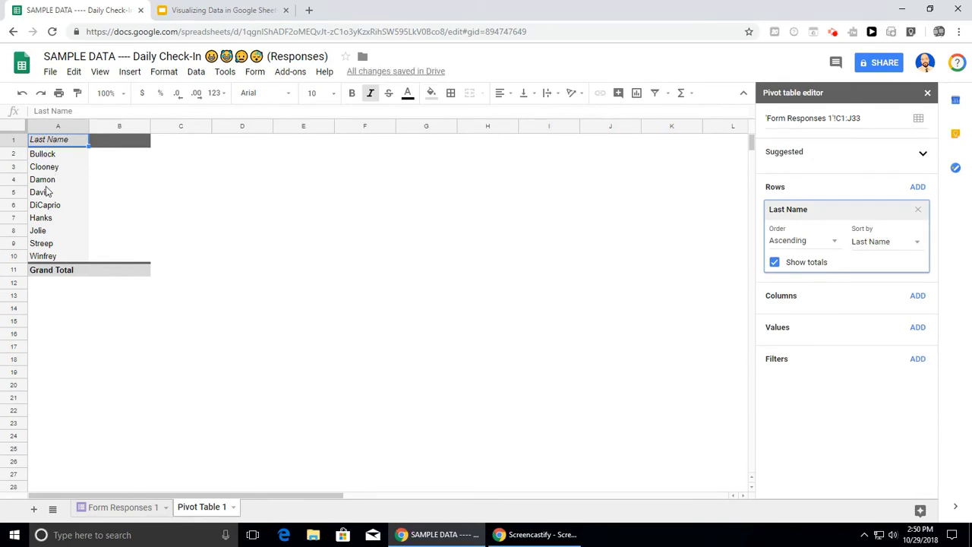
mouse_move(52, 215)
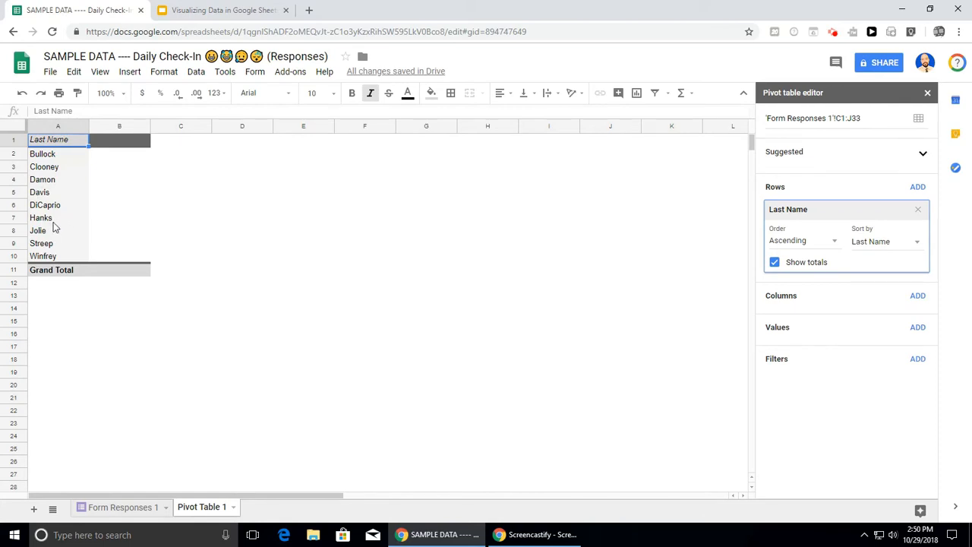
mouse_move(43, 256)
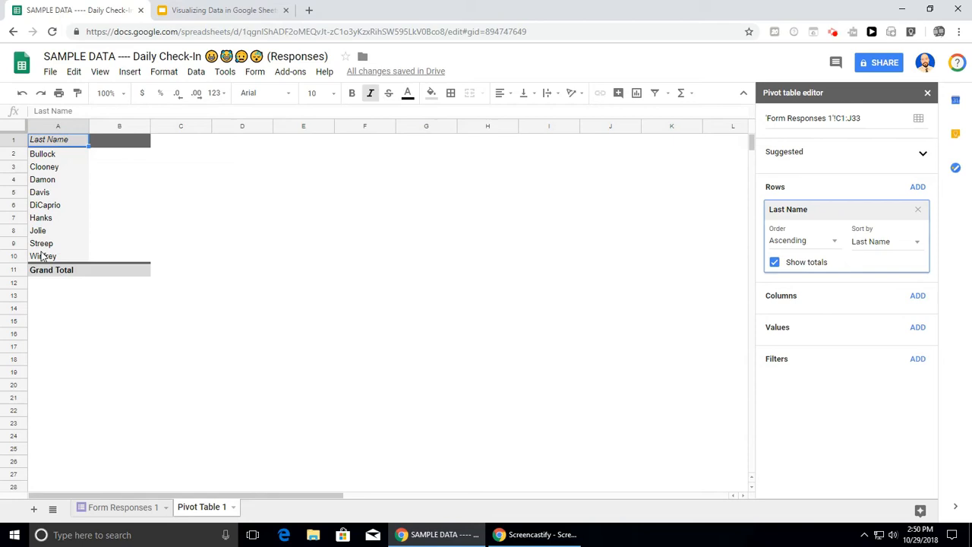
mouse_move(490, 134)
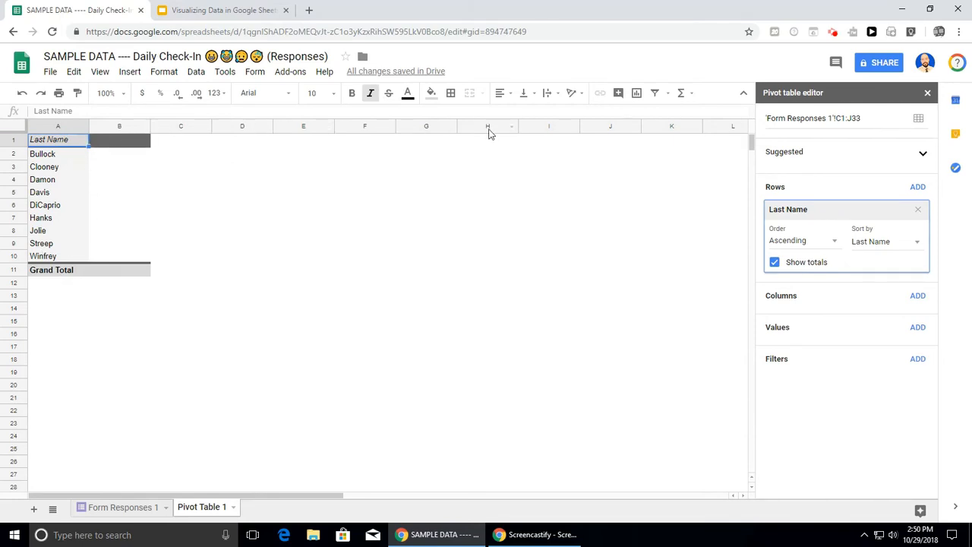
mouse_move(674, 157)
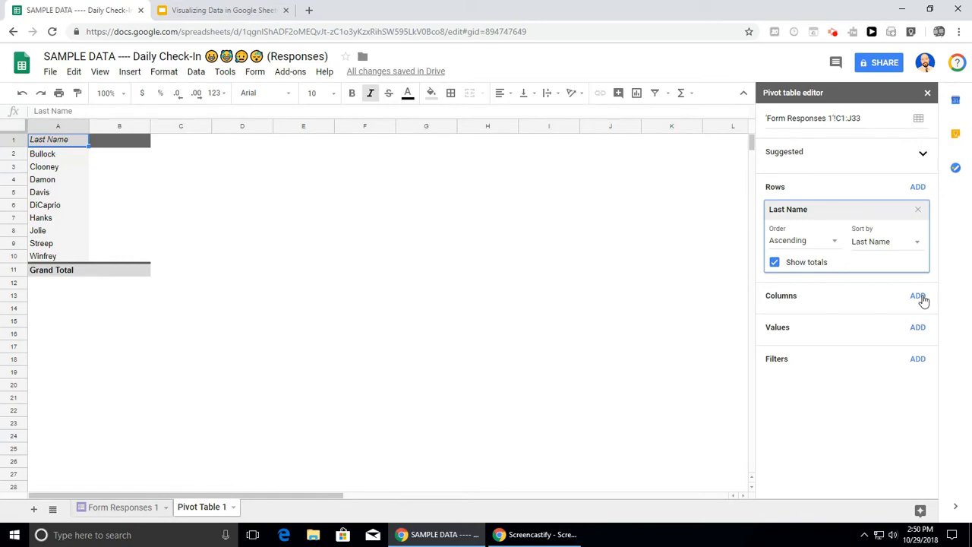
left_click(917, 295)
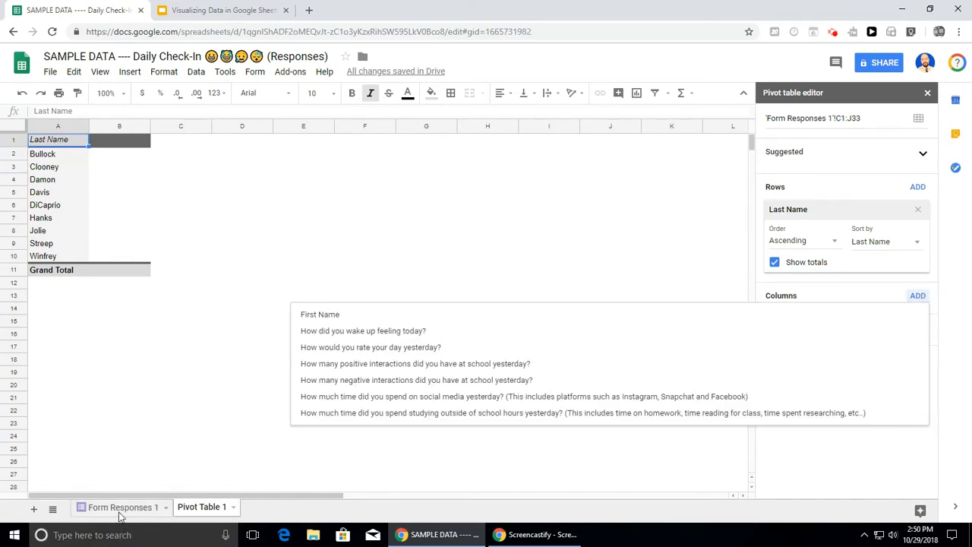
left_click(122, 506)
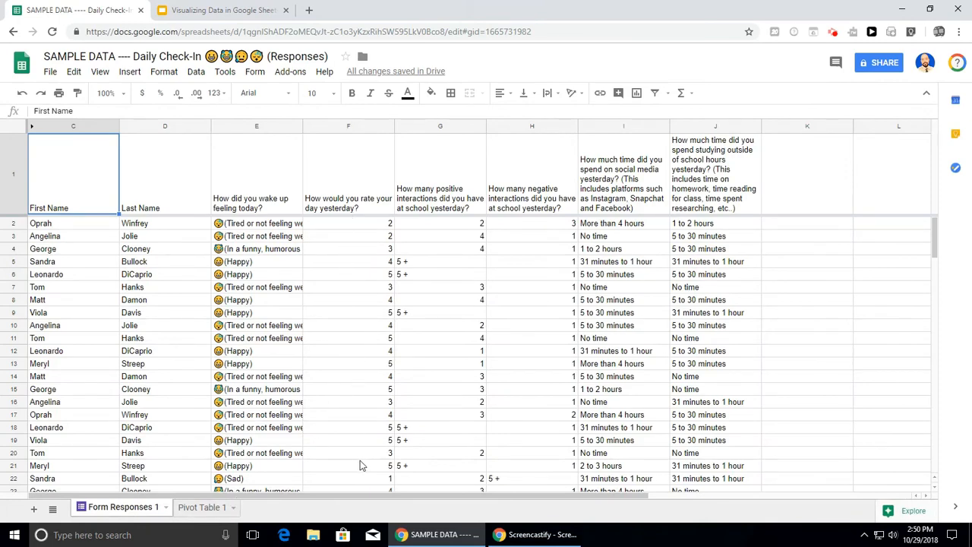
left_click(202, 507)
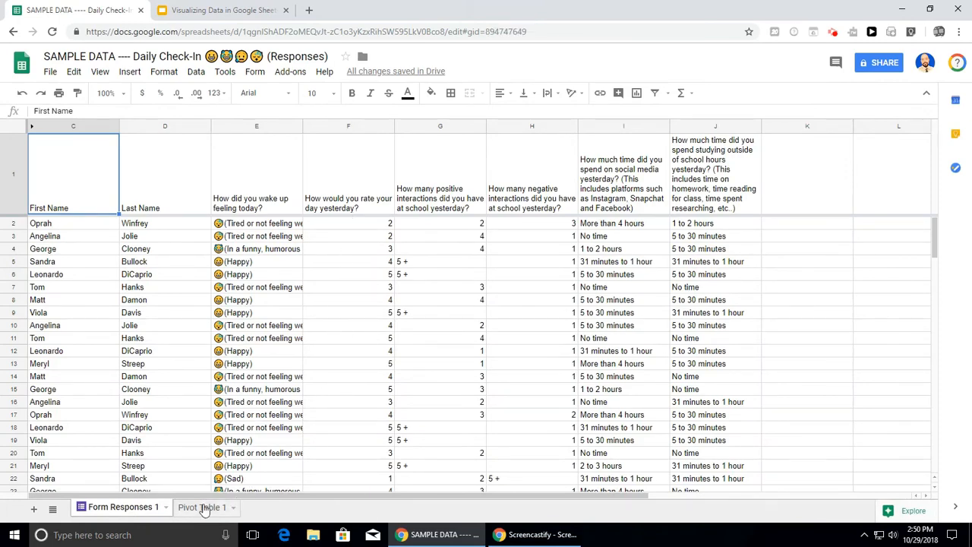
left_click(202, 506)
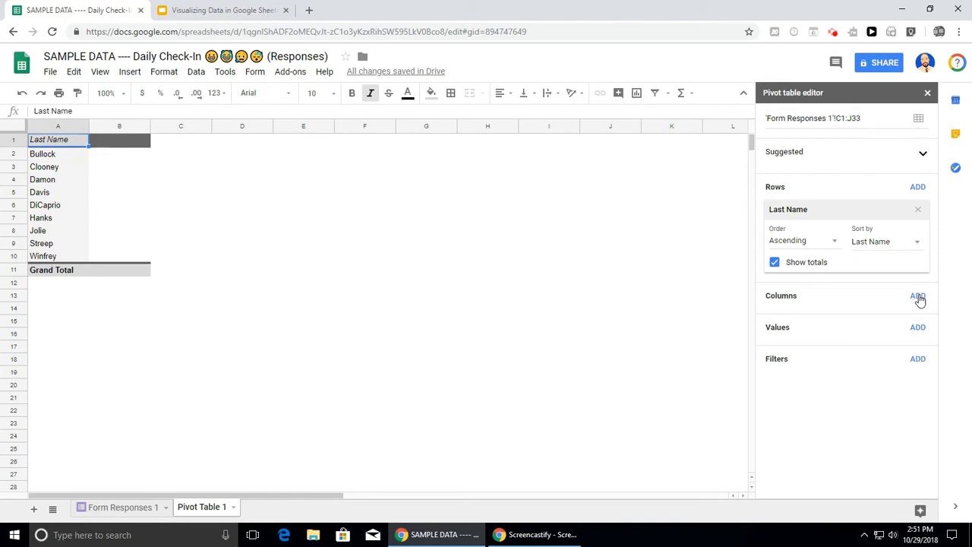
Step: Add 'How would you rate your day yesterday?' as the pivot columns (ratings 1–5)
left_click(917, 295)
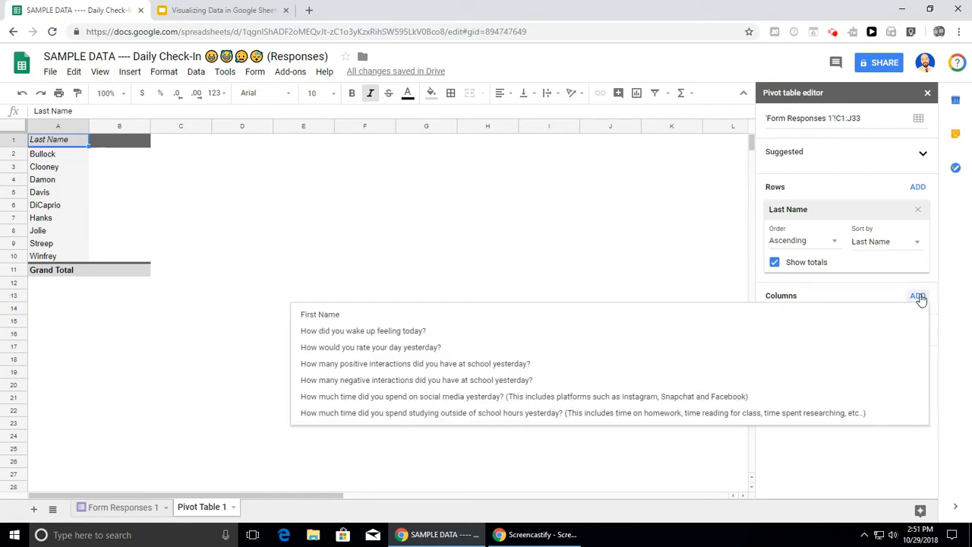
mouse_move(438, 347)
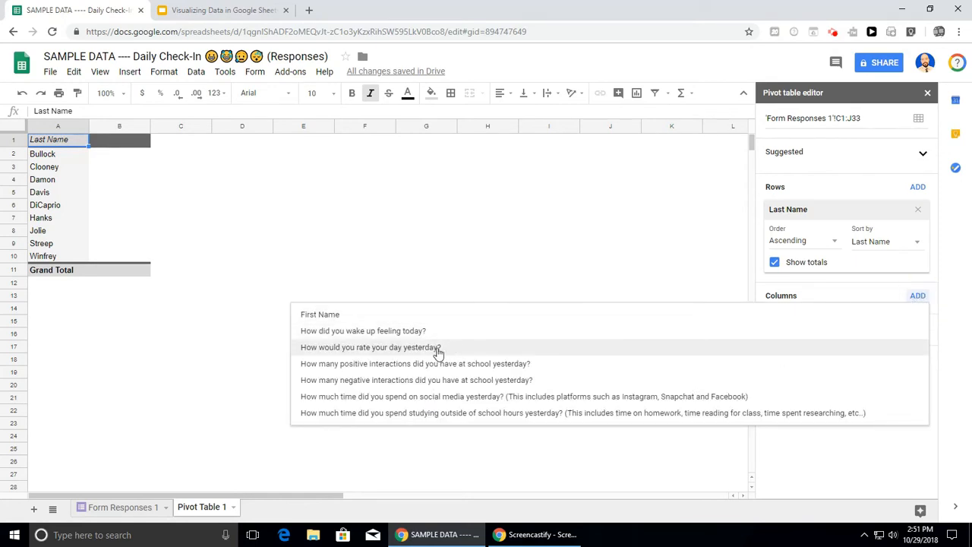
left_click(370, 347)
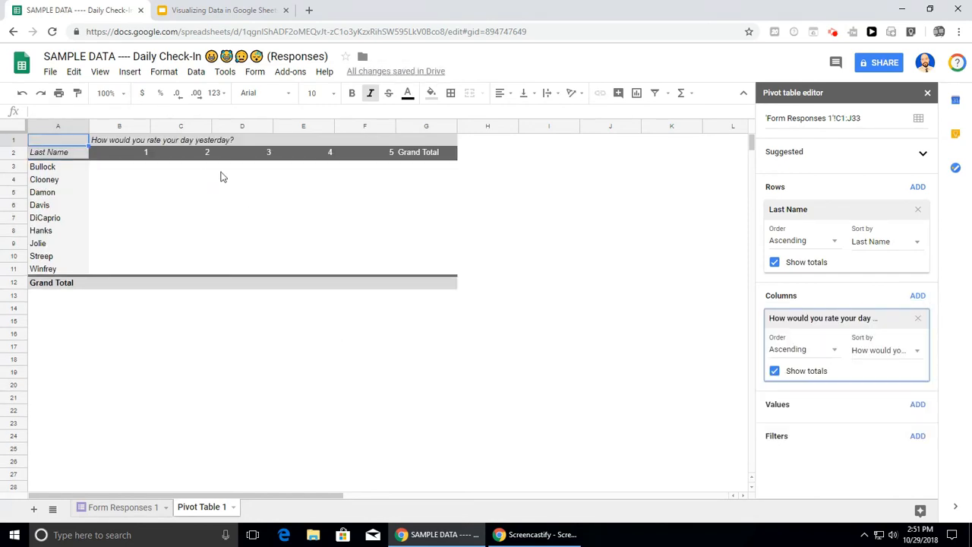
mouse_move(401, 165)
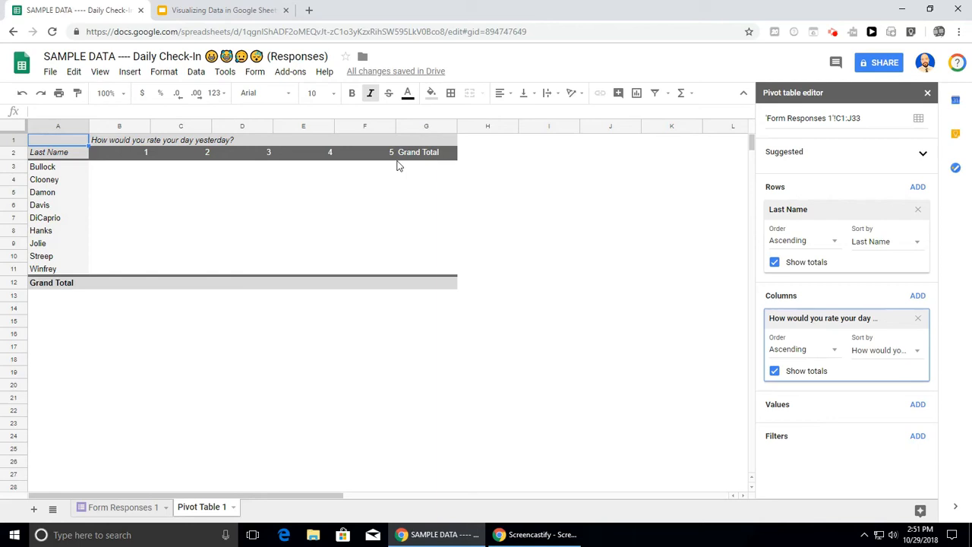
mouse_move(129, 186)
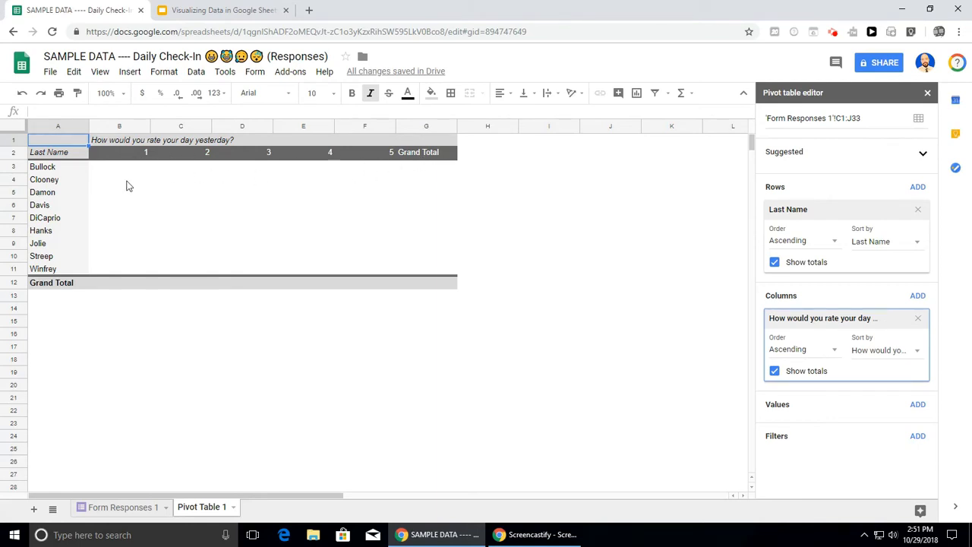
mouse_move(379, 250)
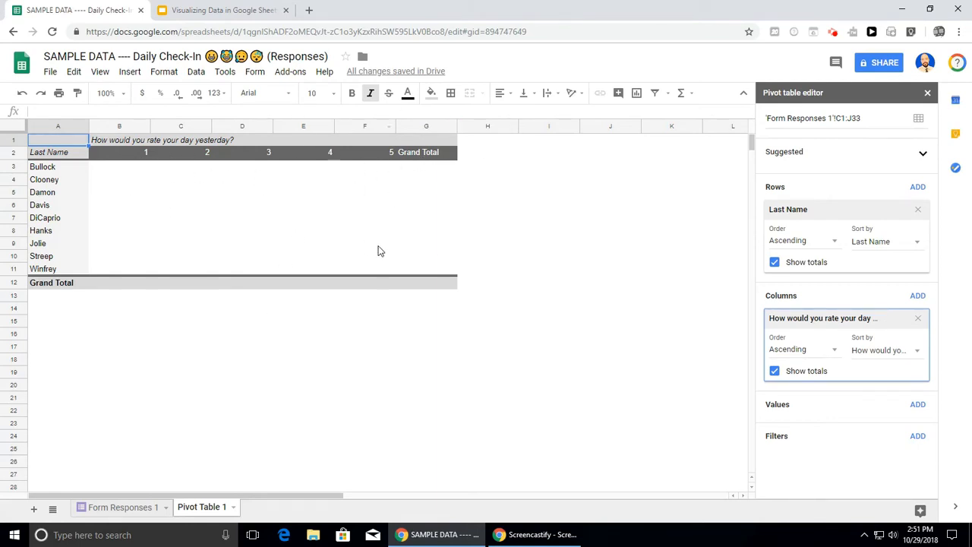
mouse_move(816, 422)
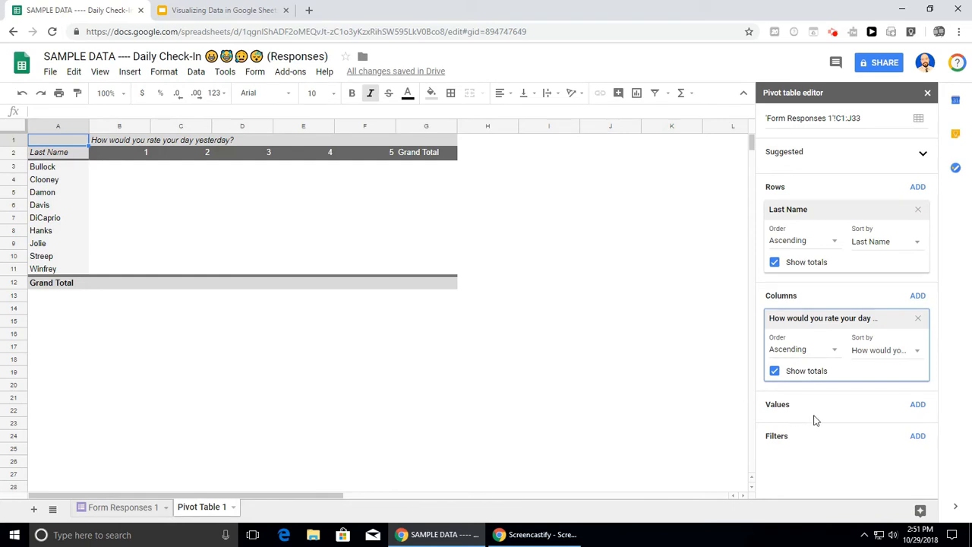
mouse_move(918, 404)
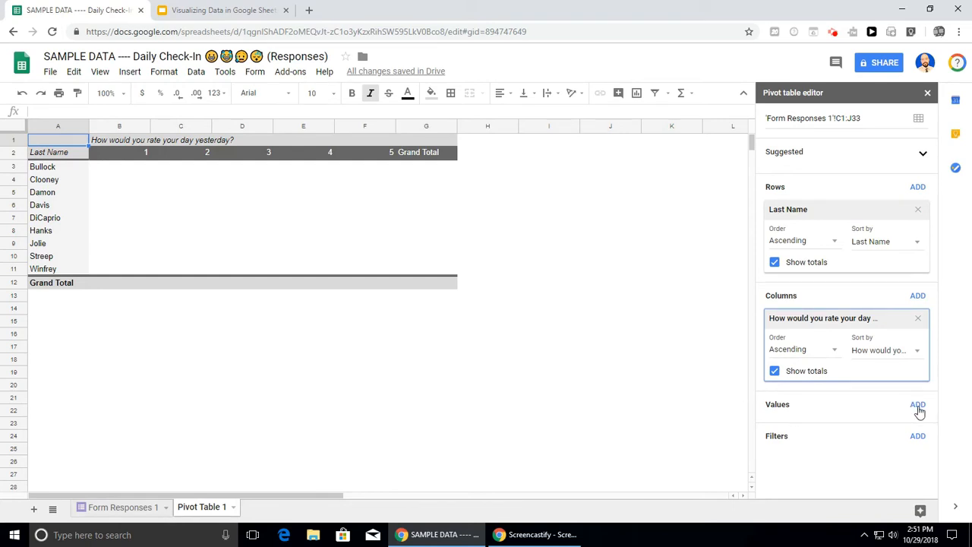
Step: Add 'How would you rate your day yesterday?' as the pivot values, summing ratings per student
left_click(917, 404)
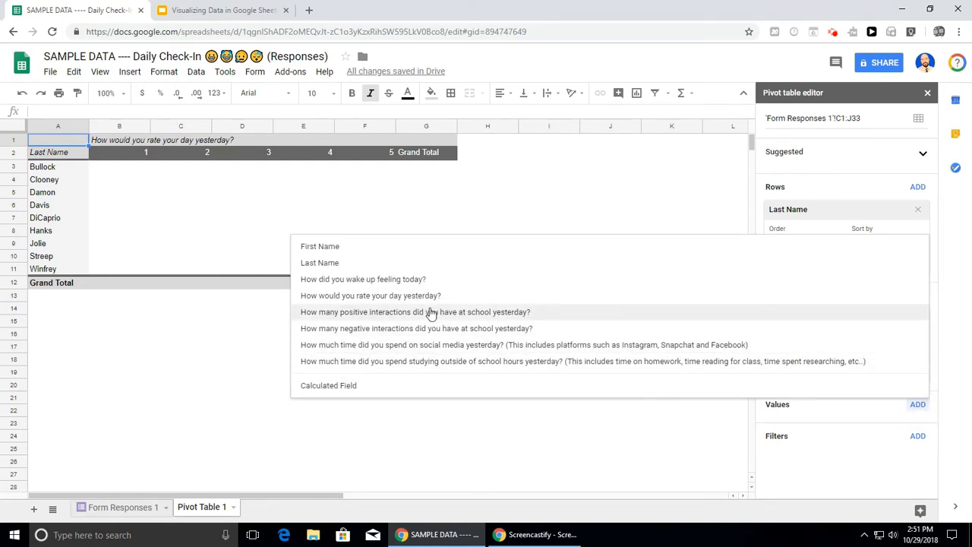
mouse_move(423, 295)
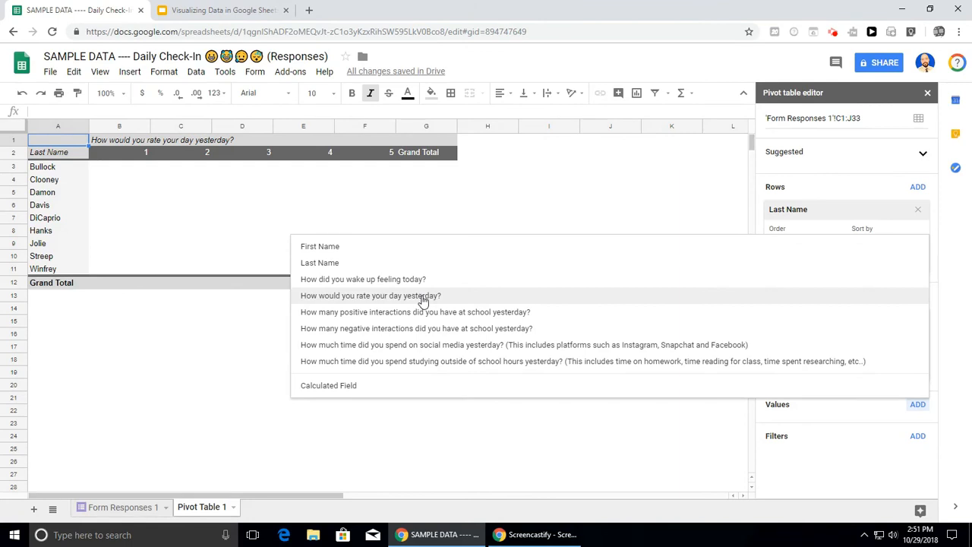
left_click(370, 295)
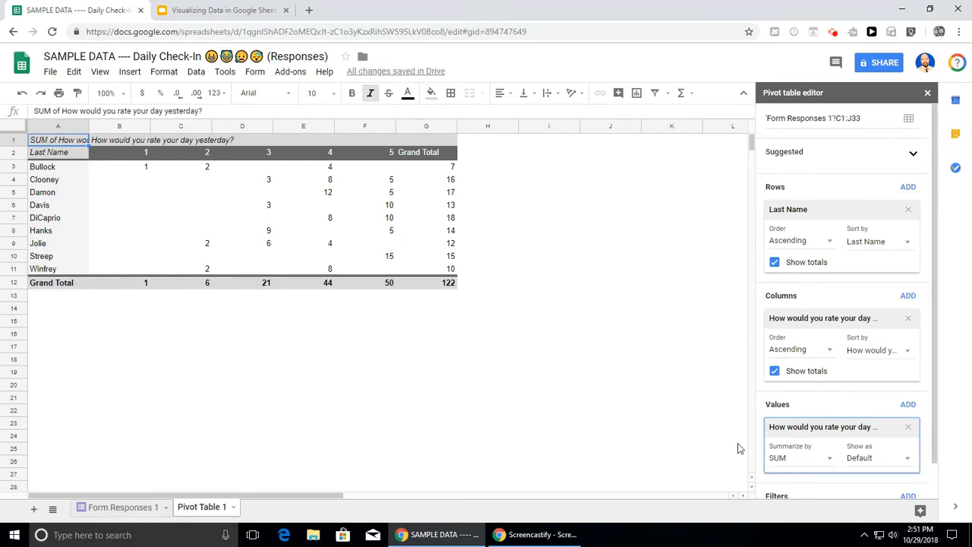
mouse_move(804, 449)
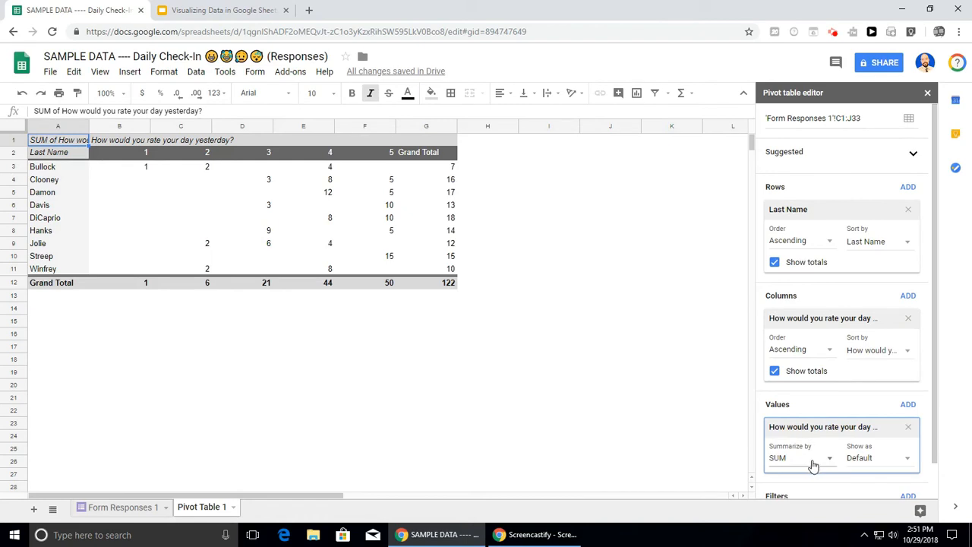
mouse_move(443, 166)
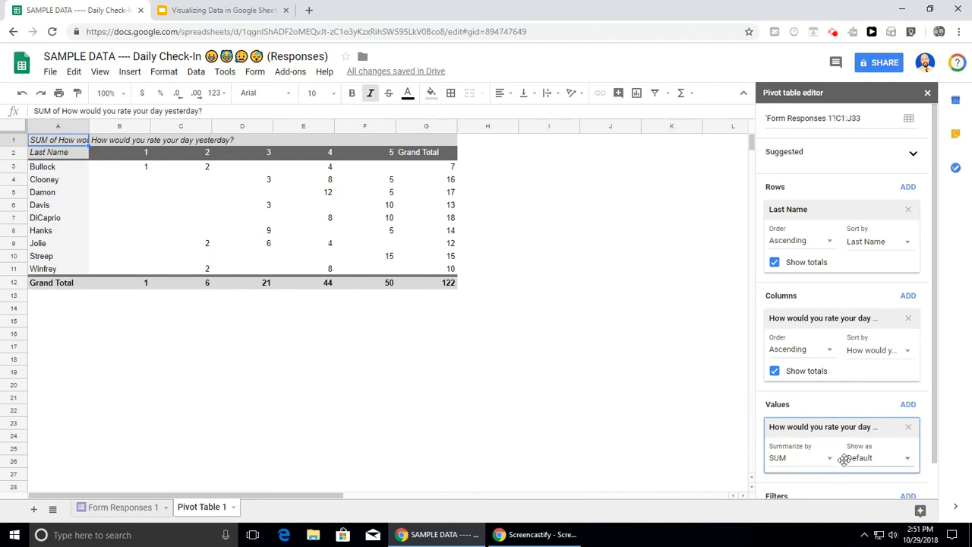
mouse_move(827, 461)
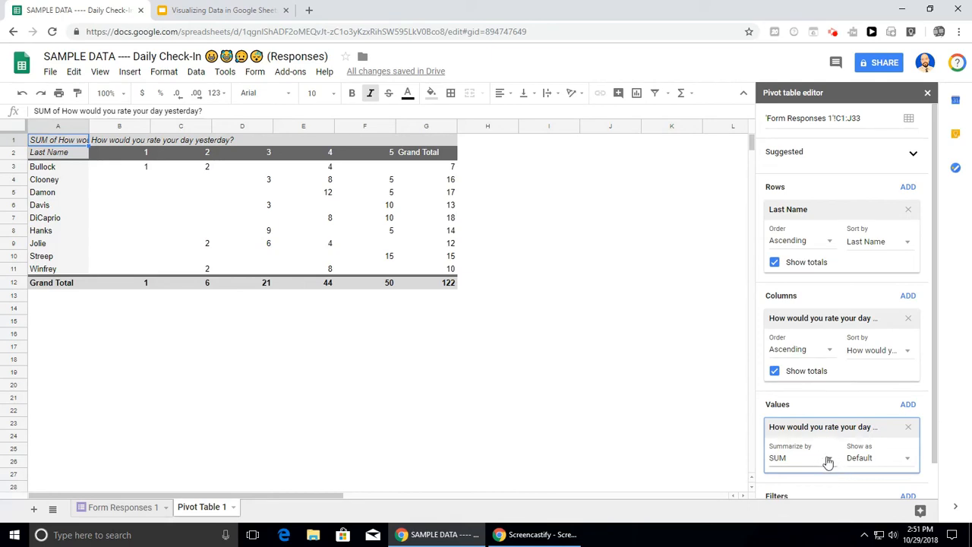
left_click(840, 457)
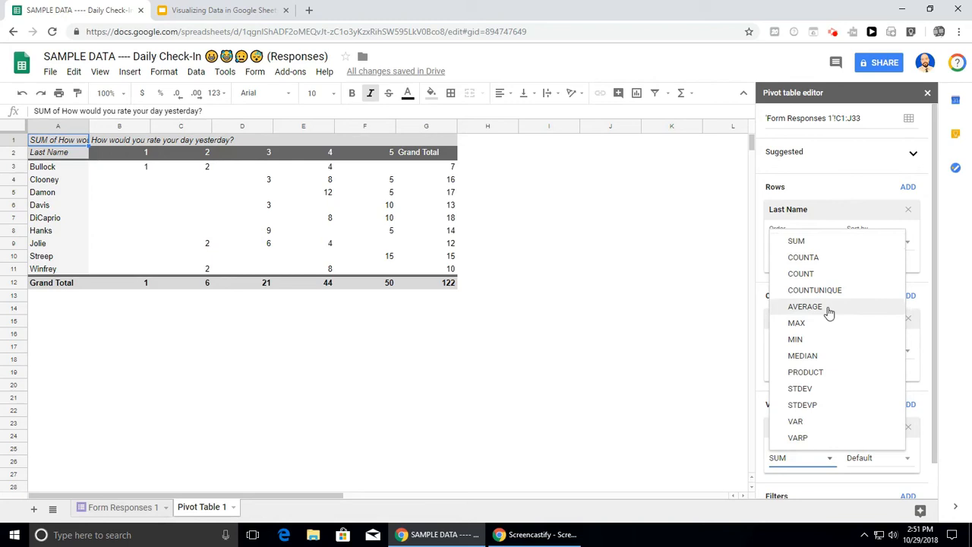
left_click(804, 306)
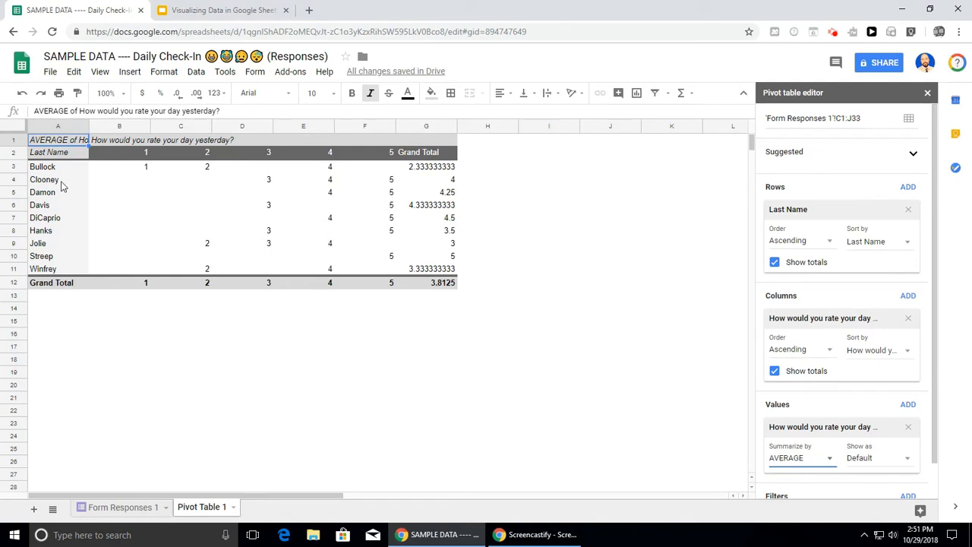
mouse_move(43, 291)
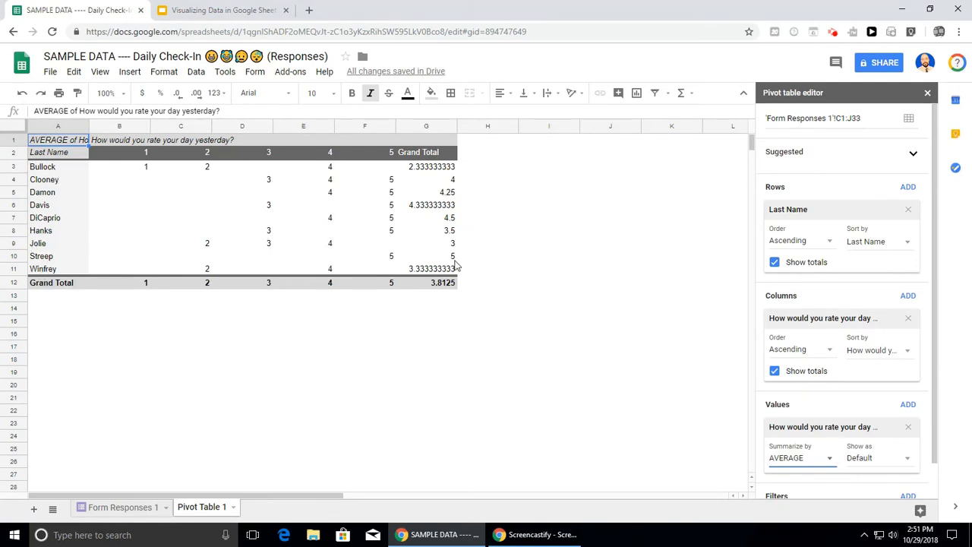
mouse_move(213, 281)
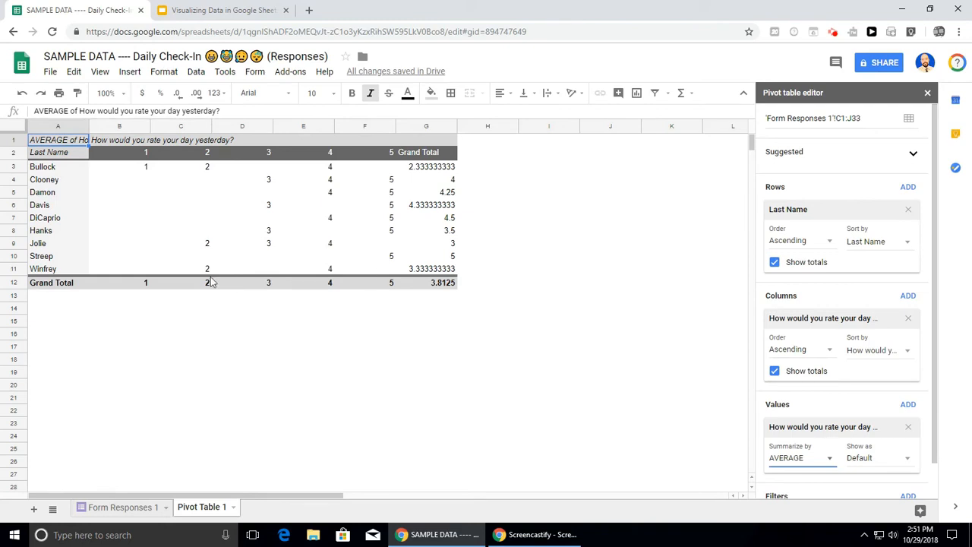
mouse_move(448, 265)
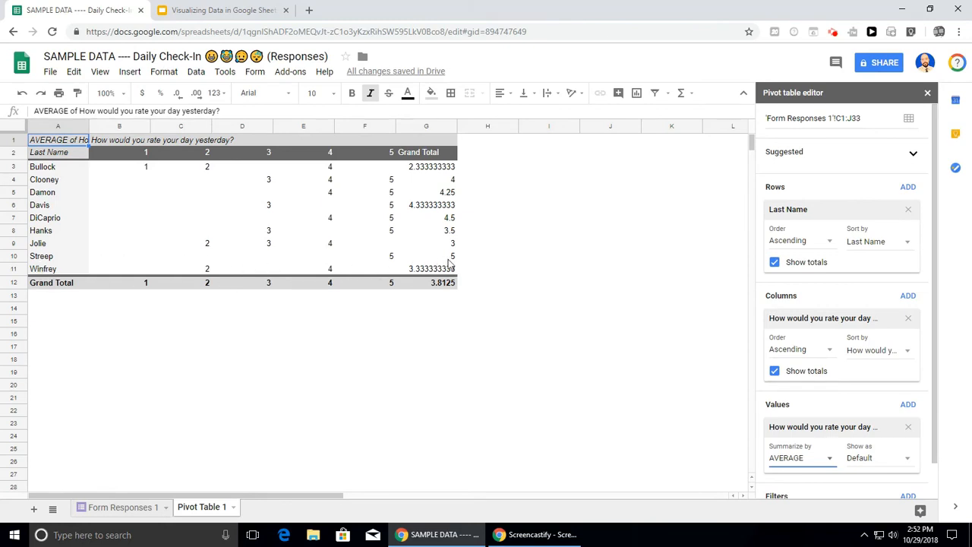
mouse_move(451, 263)
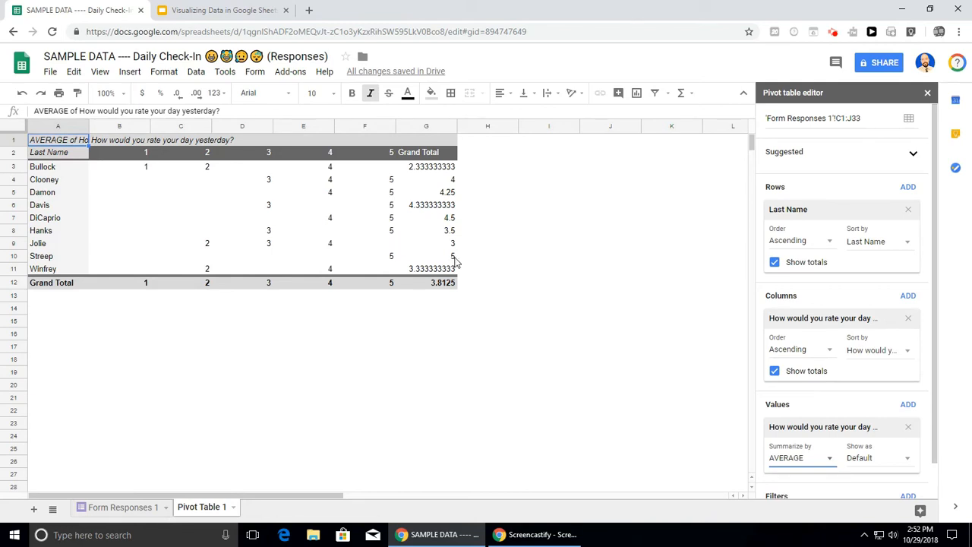
mouse_move(216, 170)
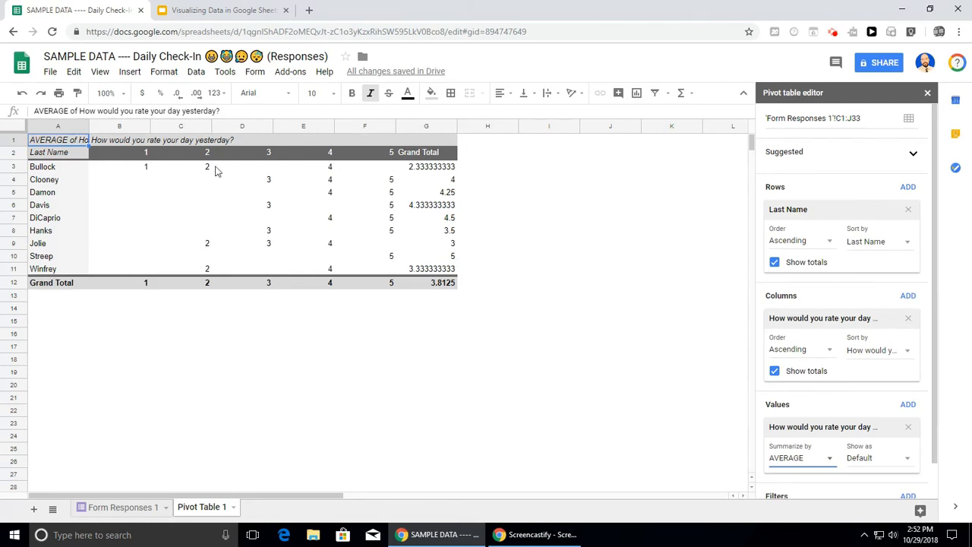
mouse_move(443, 172)
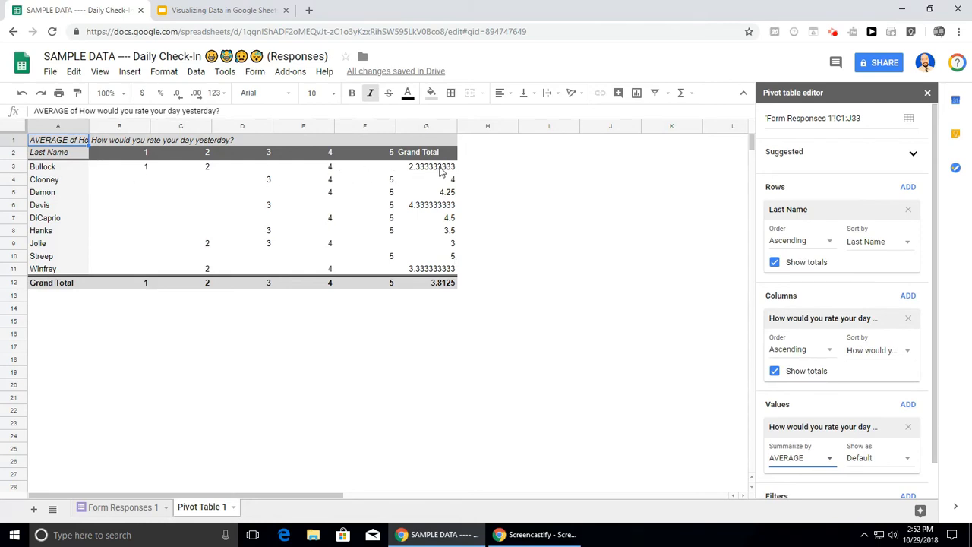
mouse_move(410, 175)
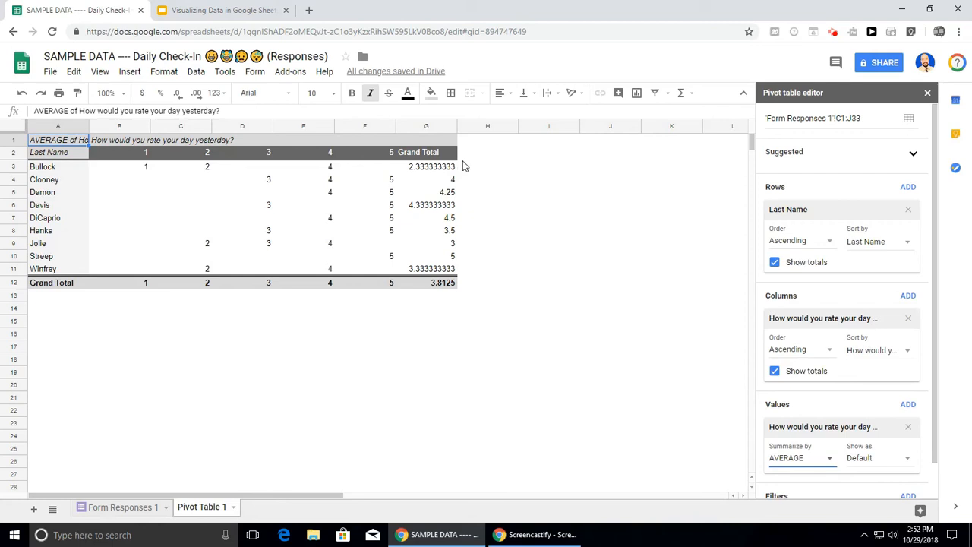
mouse_move(453, 171)
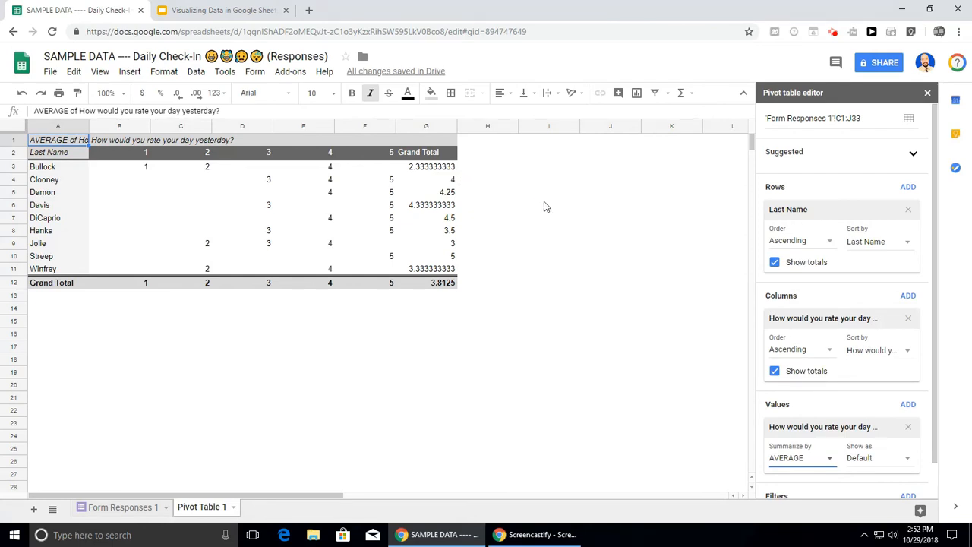
mouse_move(317, 139)
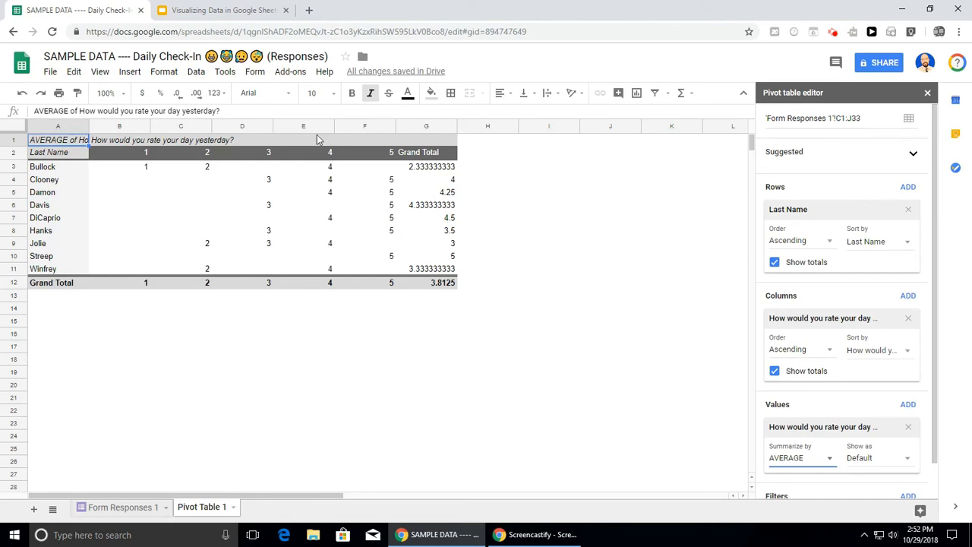
mouse_move(252, 206)
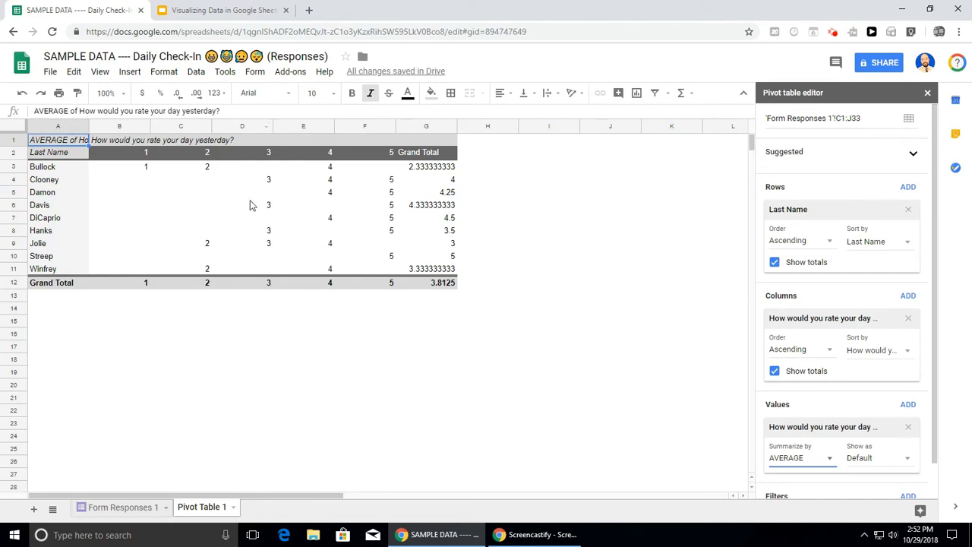
mouse_move(423, 271)
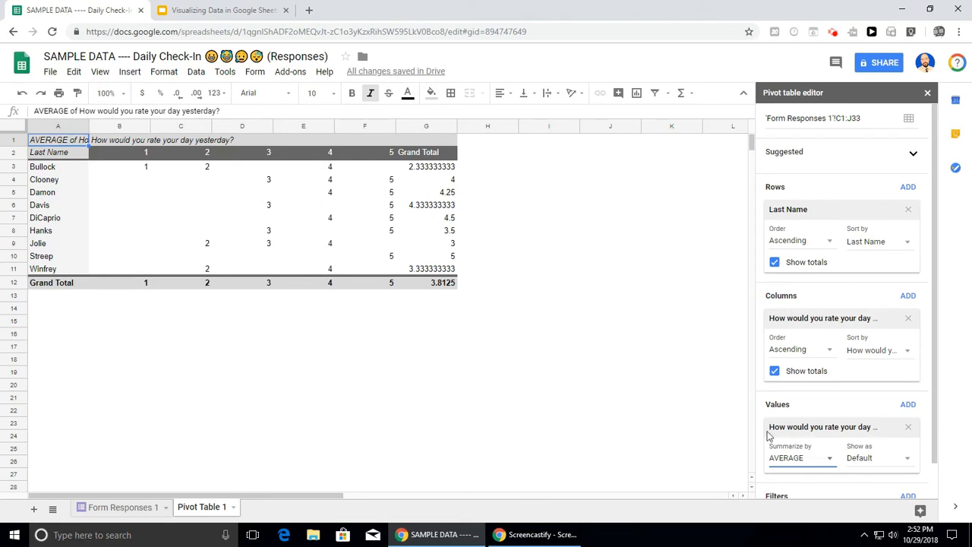
Step: Remove the average rating values, rating columns and Last Name rows, emptying the pivot
left_click(907, 426)
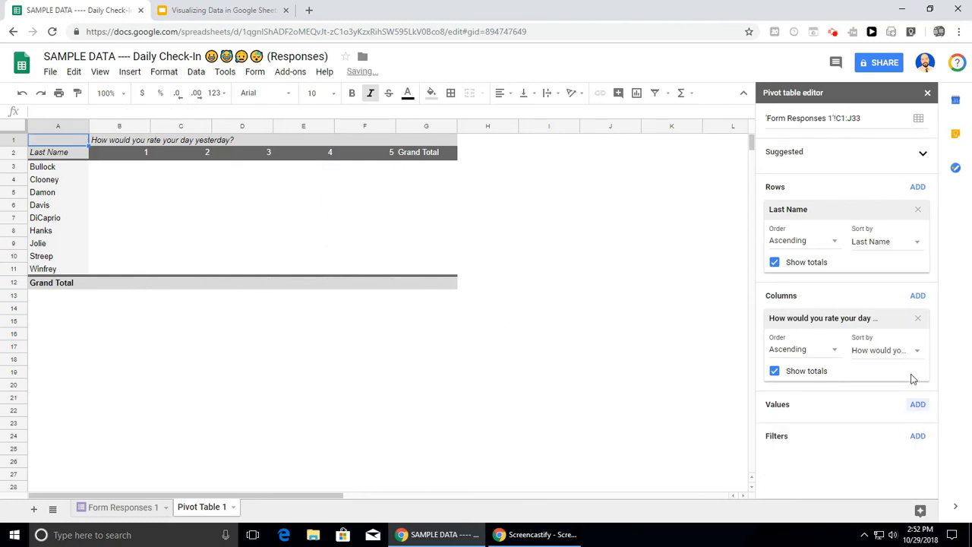
left_click(917, 318)
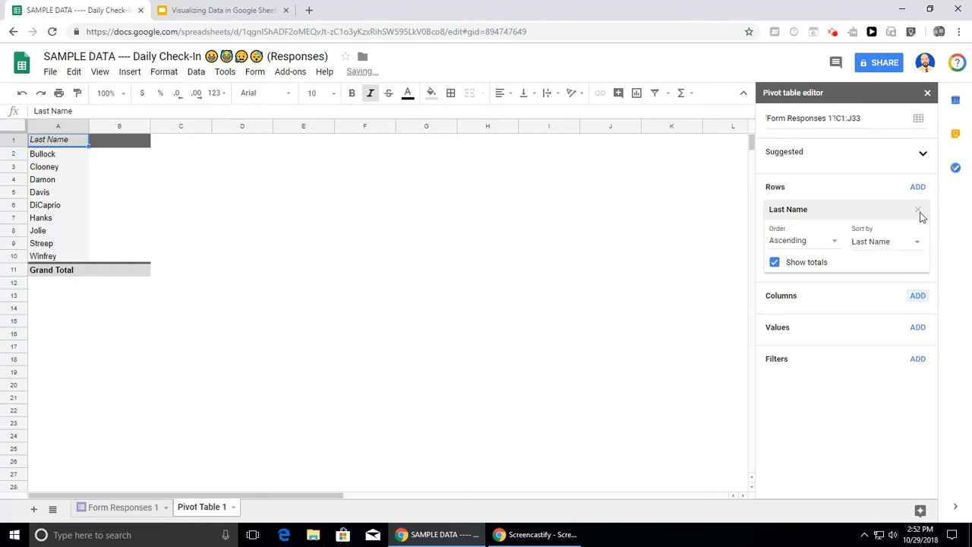
left_click(918, 209)
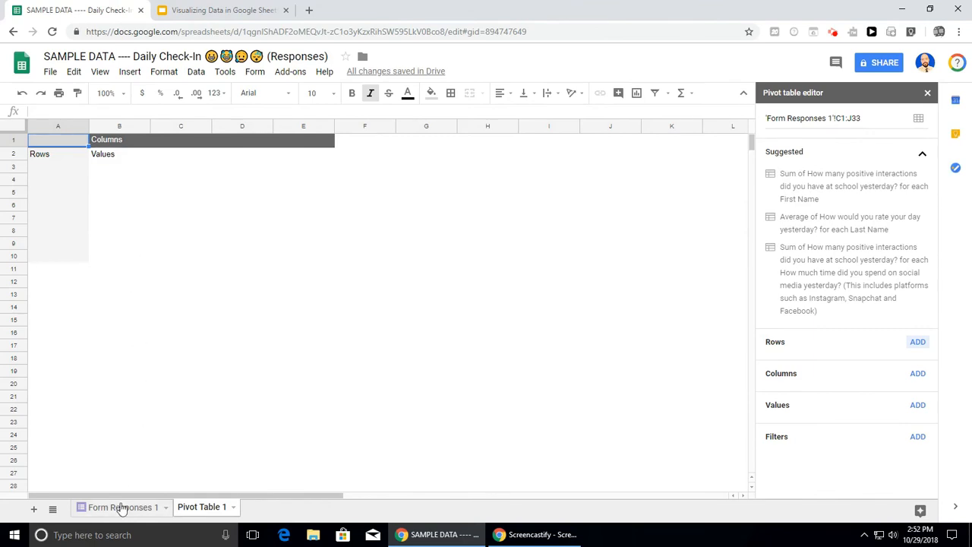
left_click(123, 506)
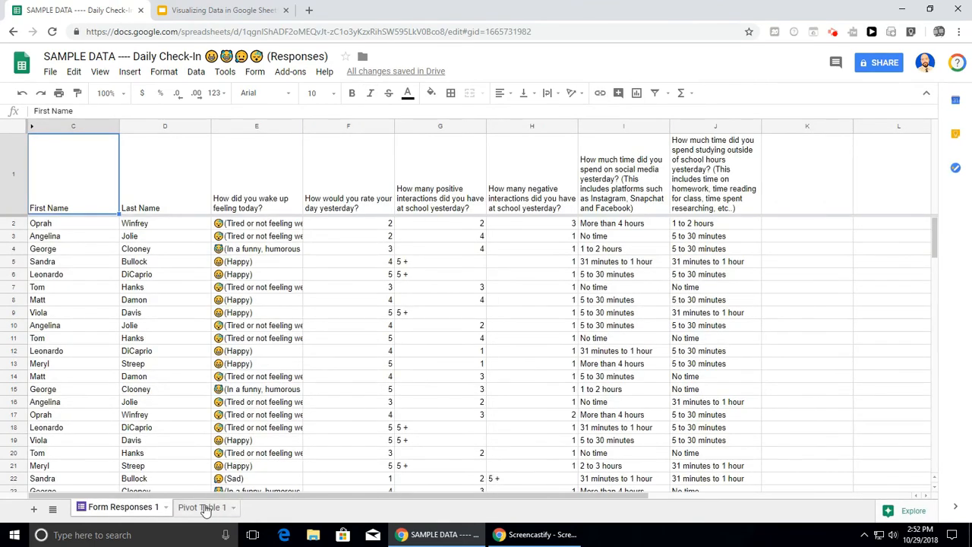
left_click(201, 506)
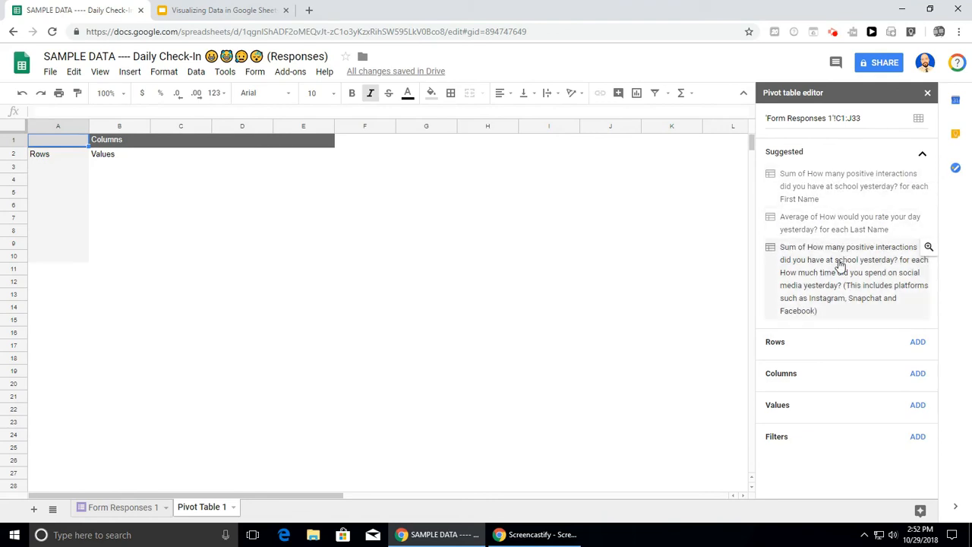
mouse_move(794, 199)
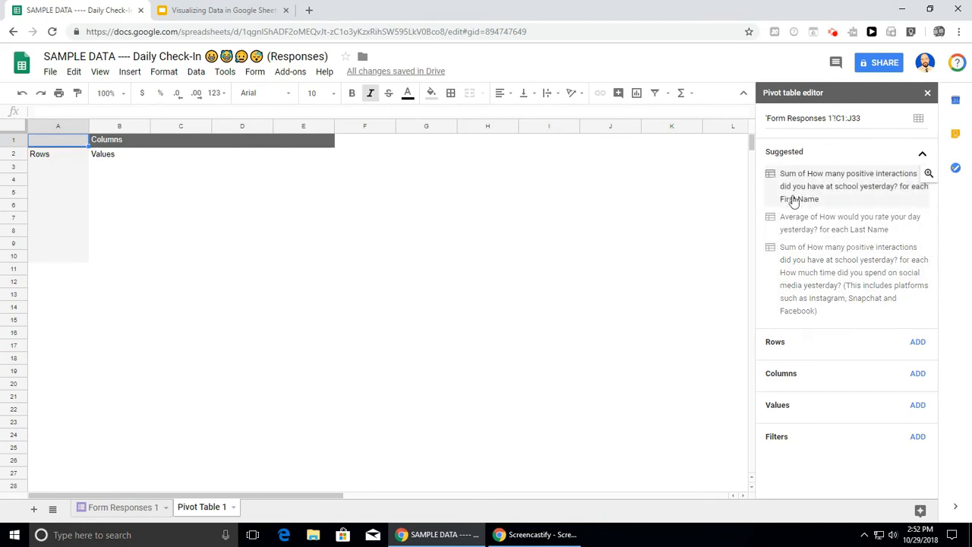
mouse_move(825, 200)
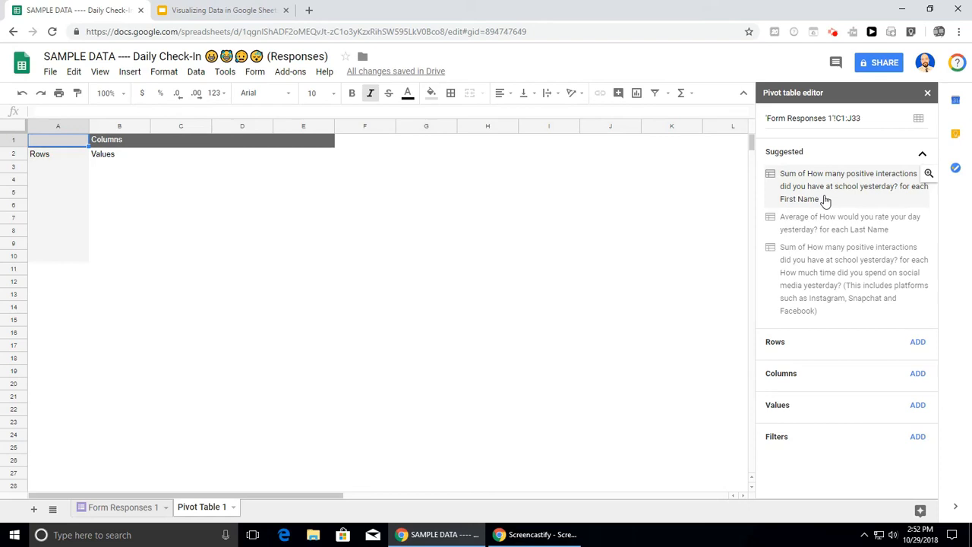
mouse_move(861, 222)
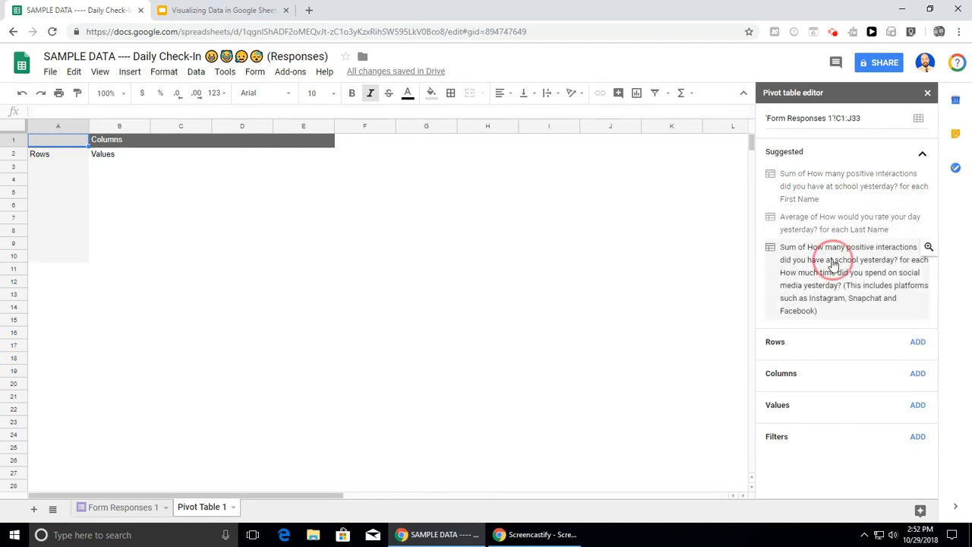
Step: Apply the suggested 'Sum of positive interactions for each social media time' pivot (total 63)
left_click(854, 278)
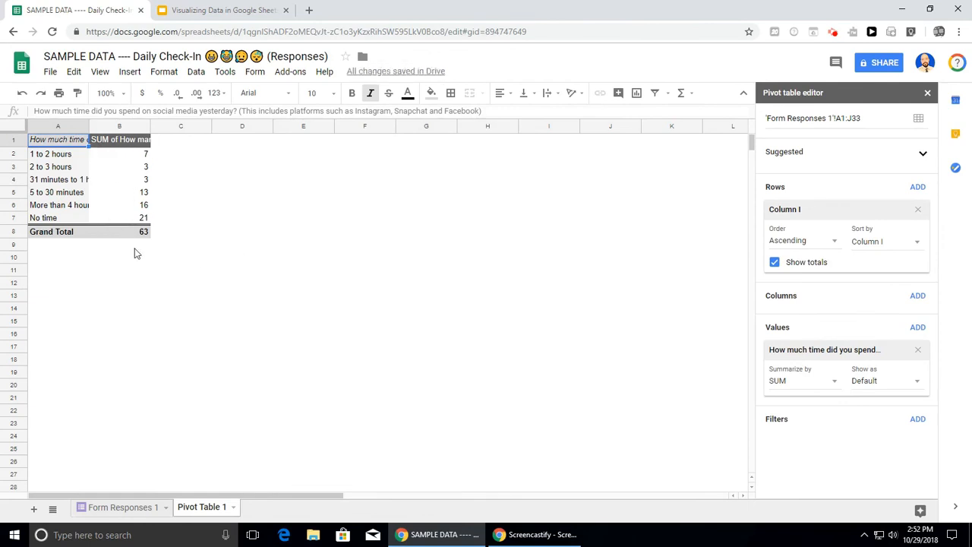
mouse_move(220, 267)
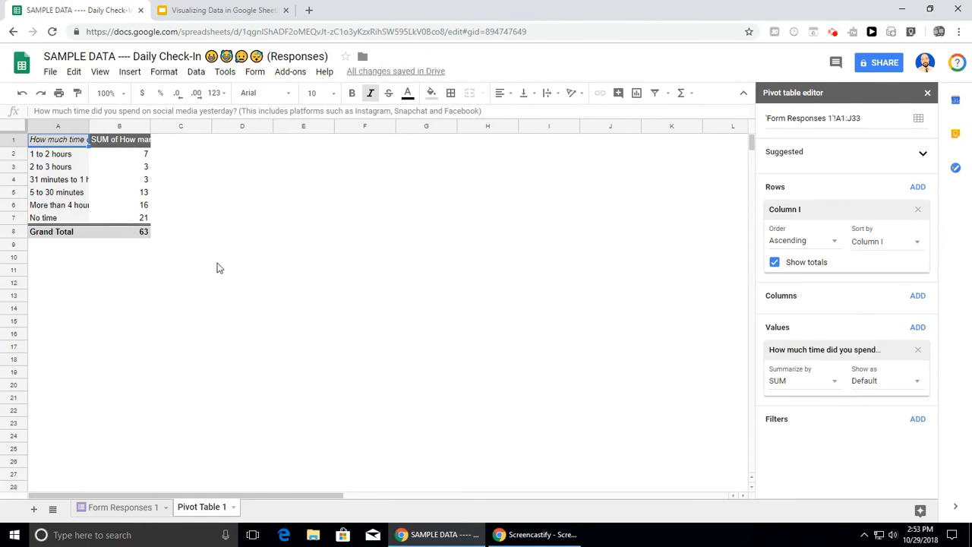
mouse_move(188, 199)
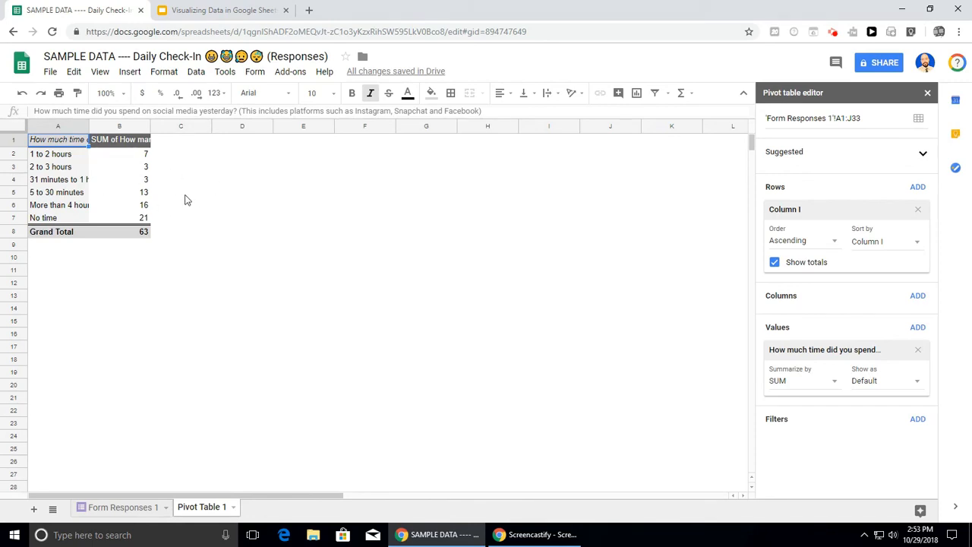
mouse_move(209, 206)
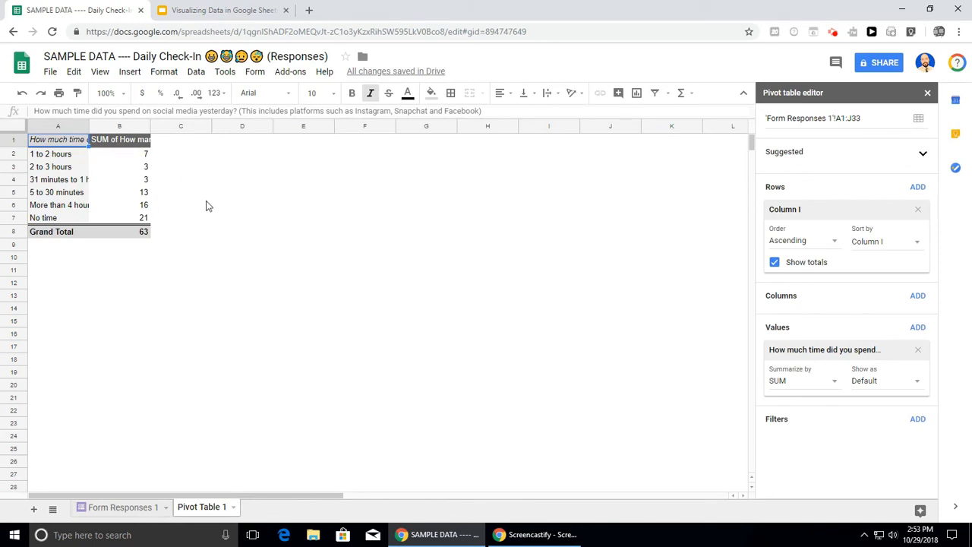
left_click(99, 71)
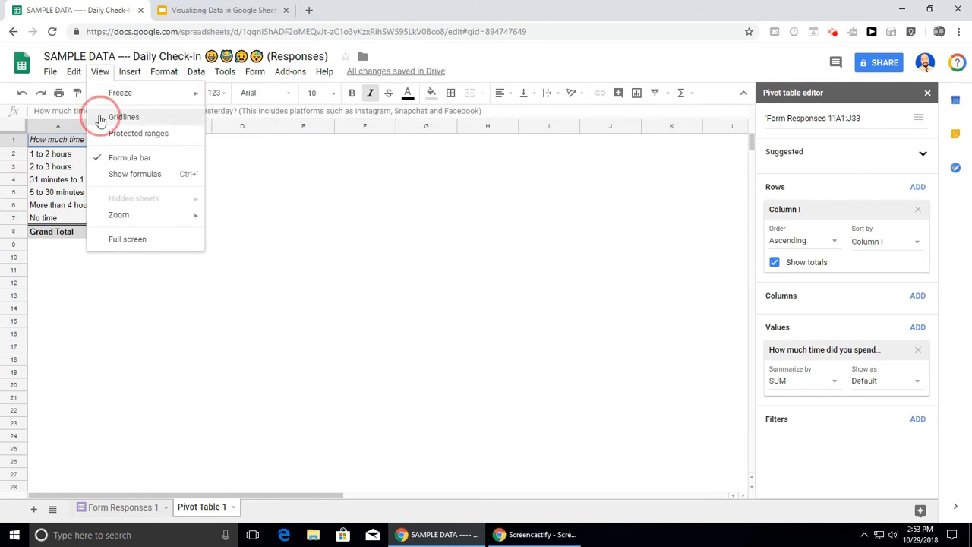
Step: Turn on View > Gridlines for the pivot table sheet
left_click(123, 116)
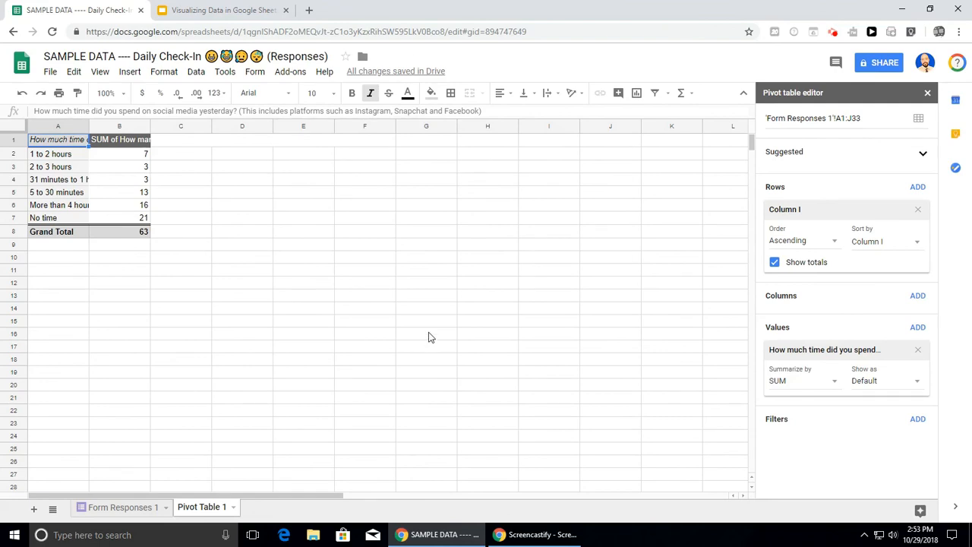
mouse_move(415, 307)
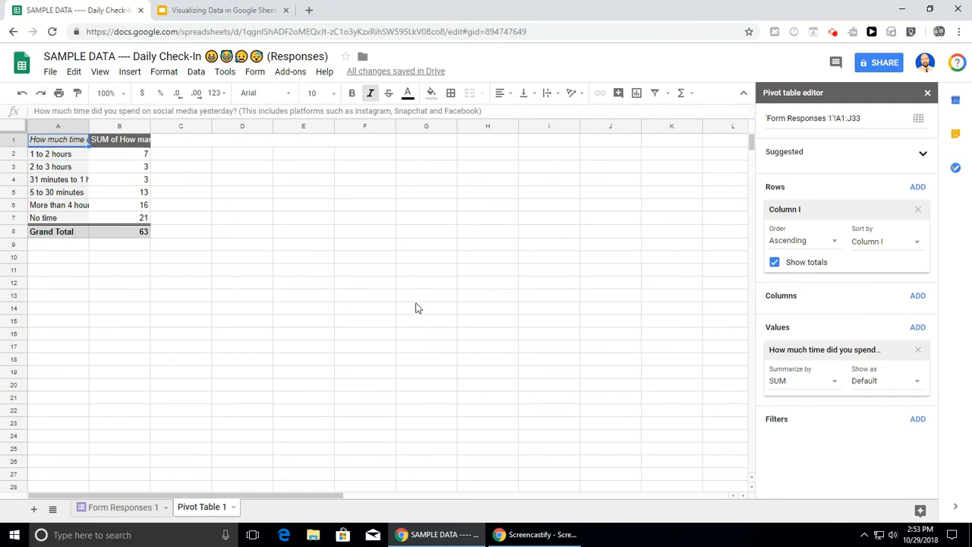